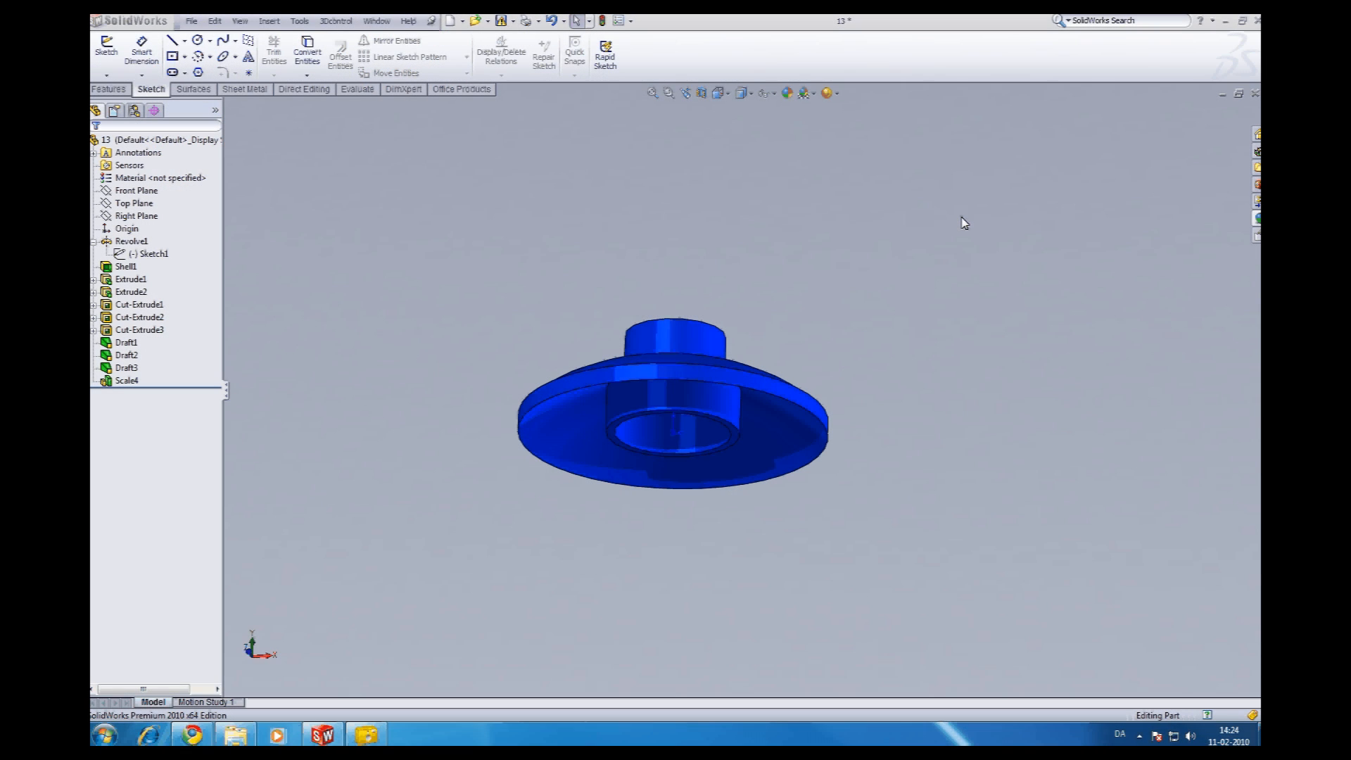
{"action": "mouse_move", "coordinate": [923, 204]}
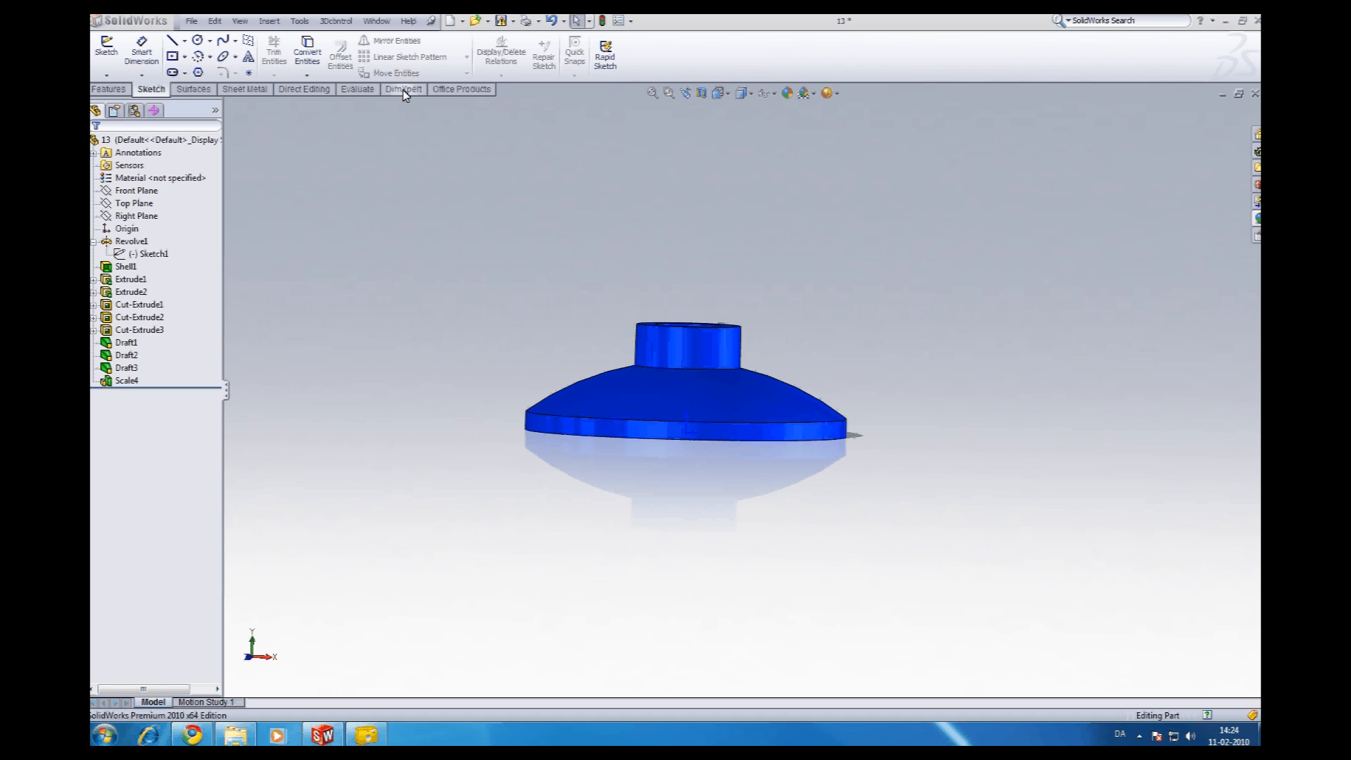
Enable the Mold Tools command set in the CommandManager and display its tab.
{"action": "right_click", "coordinate": [404, 89]}
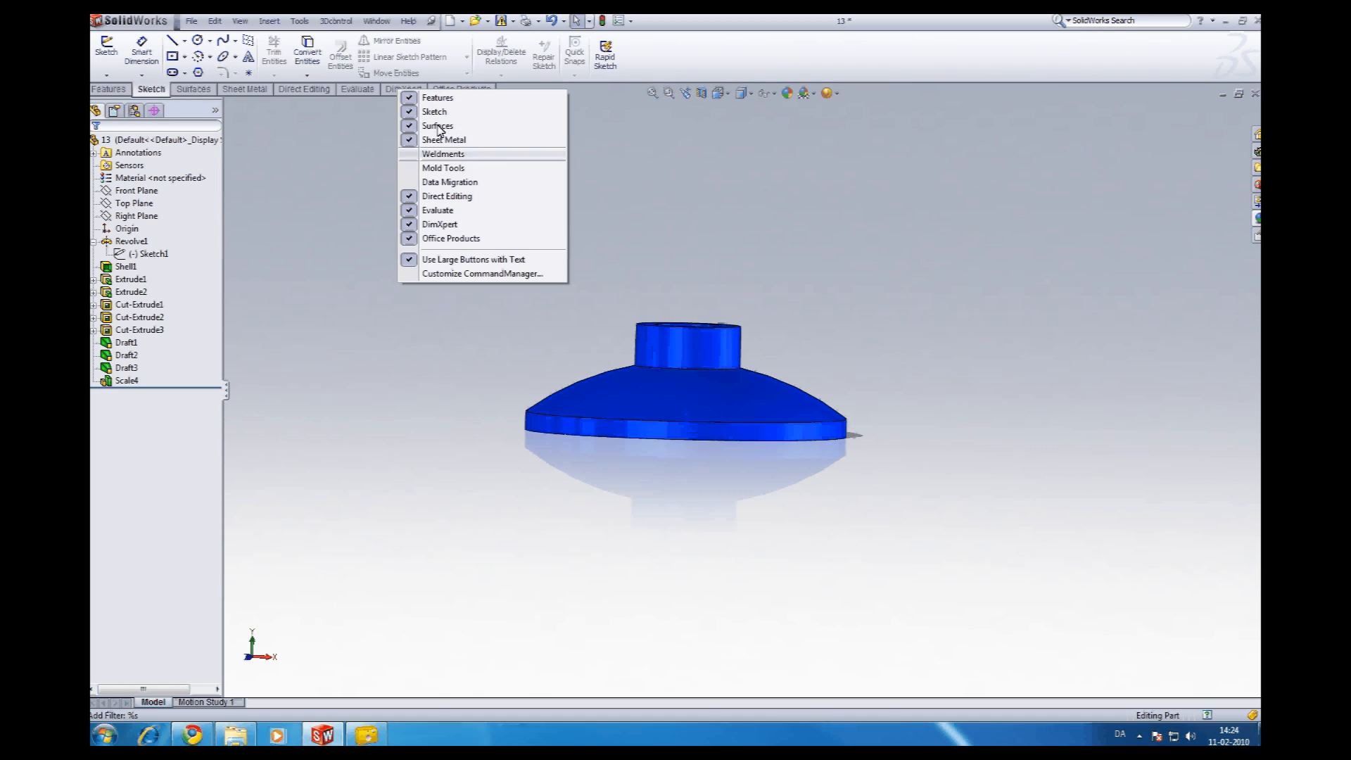
{"action": "left_click", "coordinate": [442, 167]}
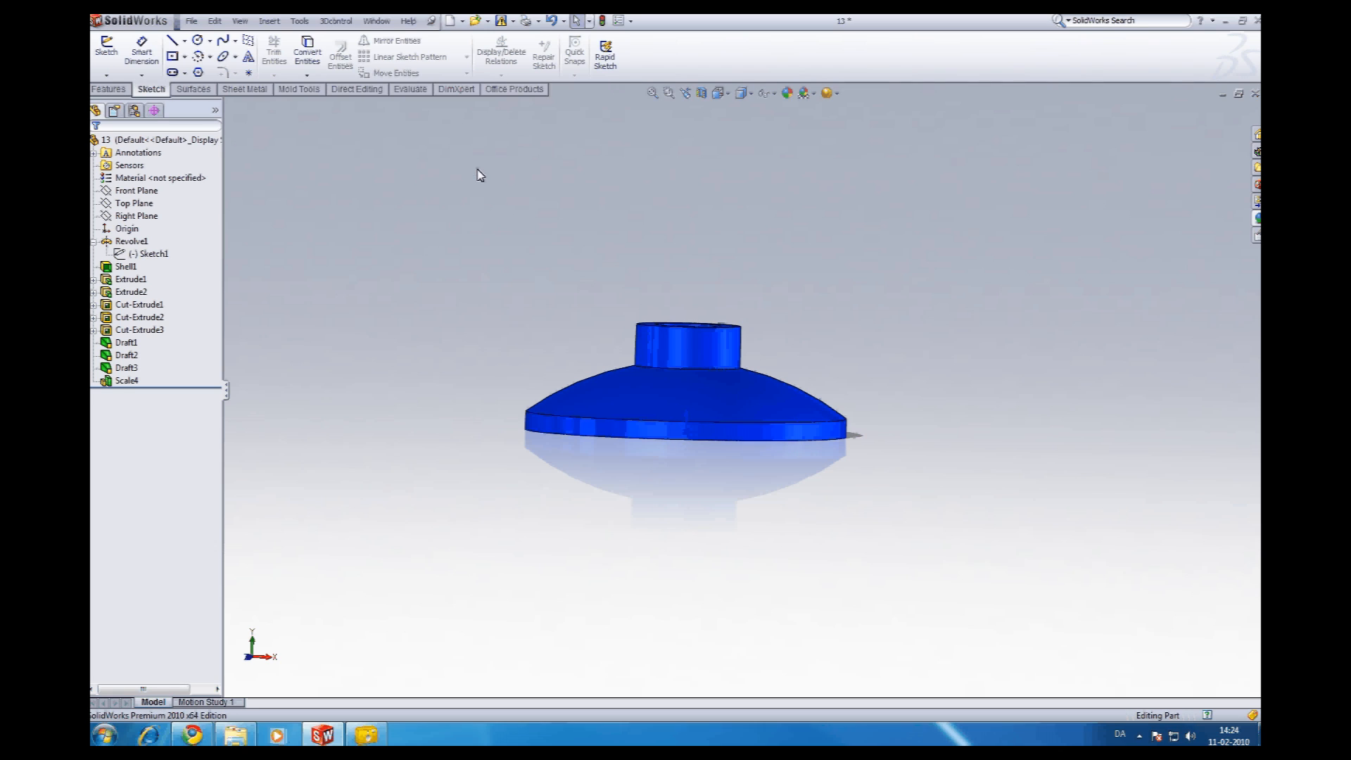
{"action": "left_click", "coordinate": [299, 88]}
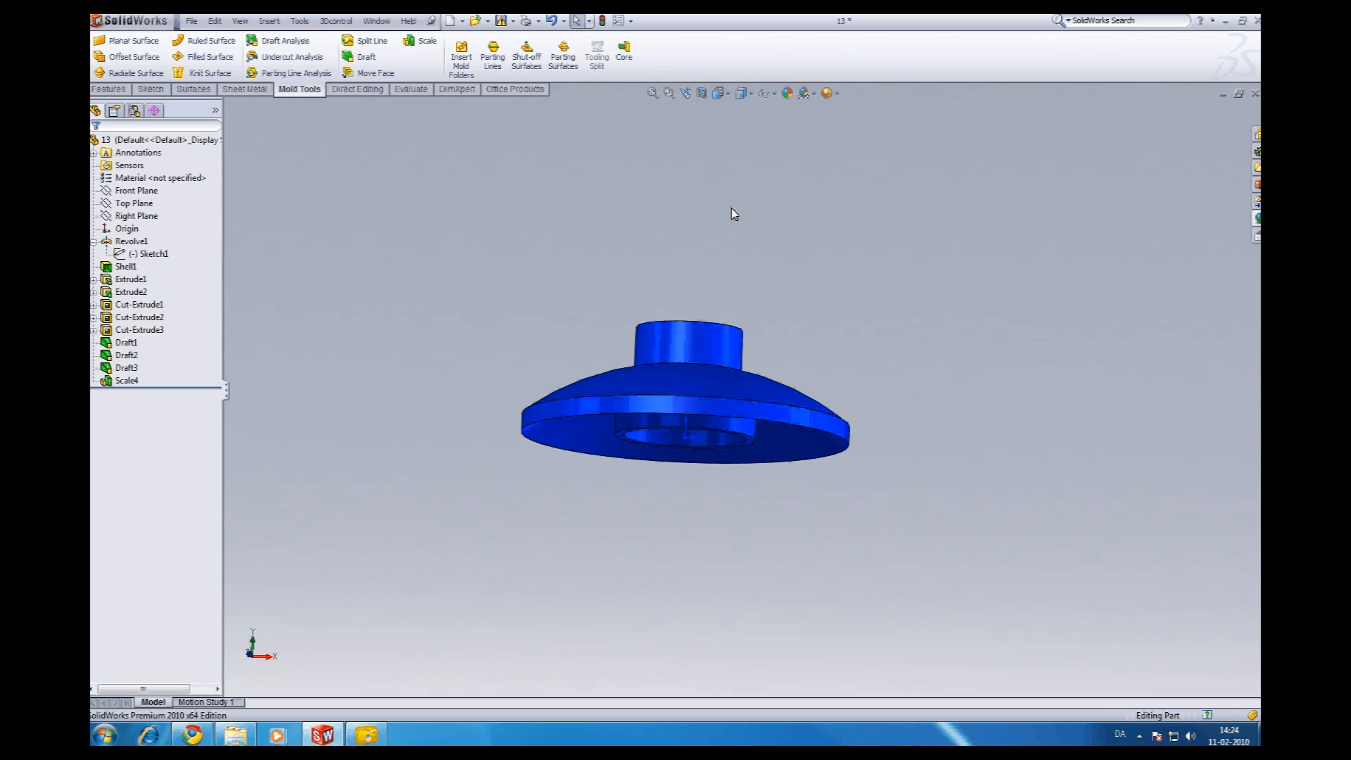
{"action": "mouse_move", "coordinate": [687, 200]}
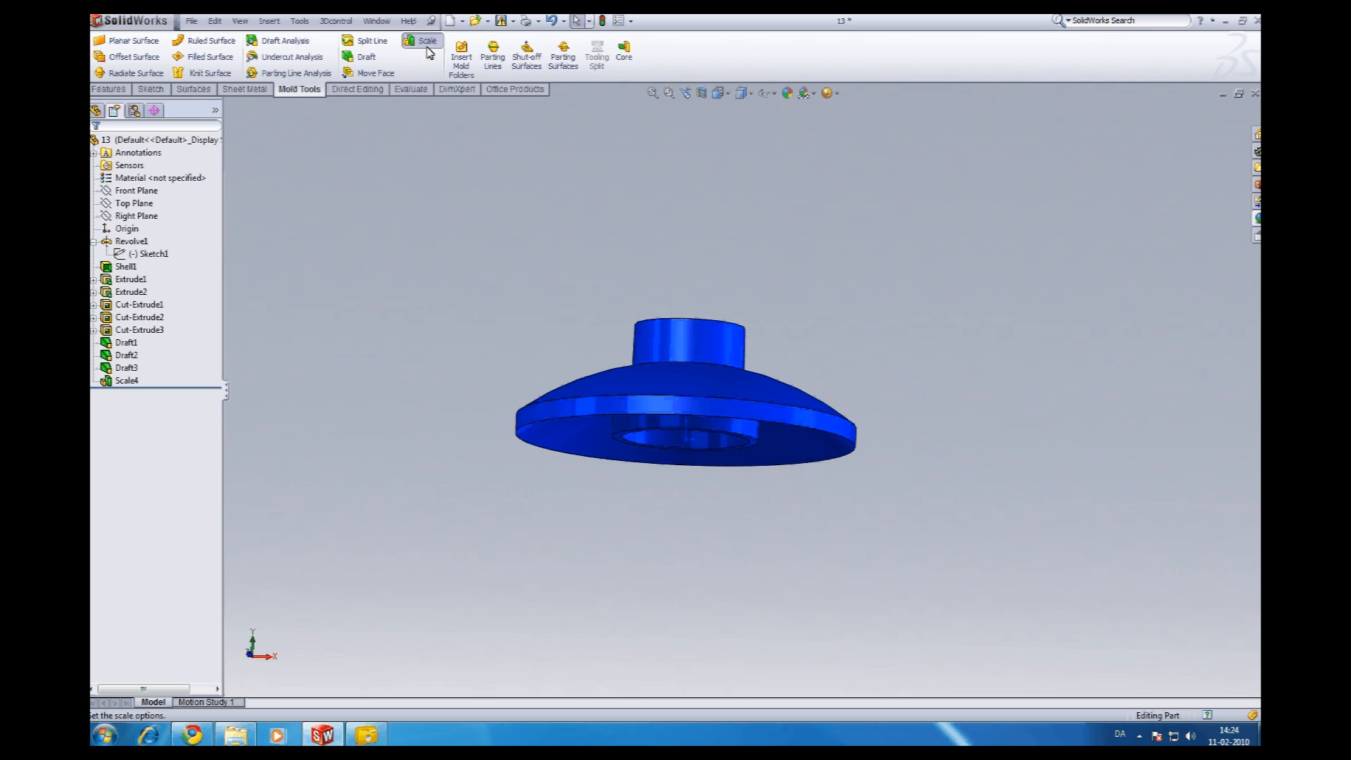
Apply a uniform 1.006 Scale feature to the part about its centroid.
{"action": "left_click", "coordinate": [427, 41]}
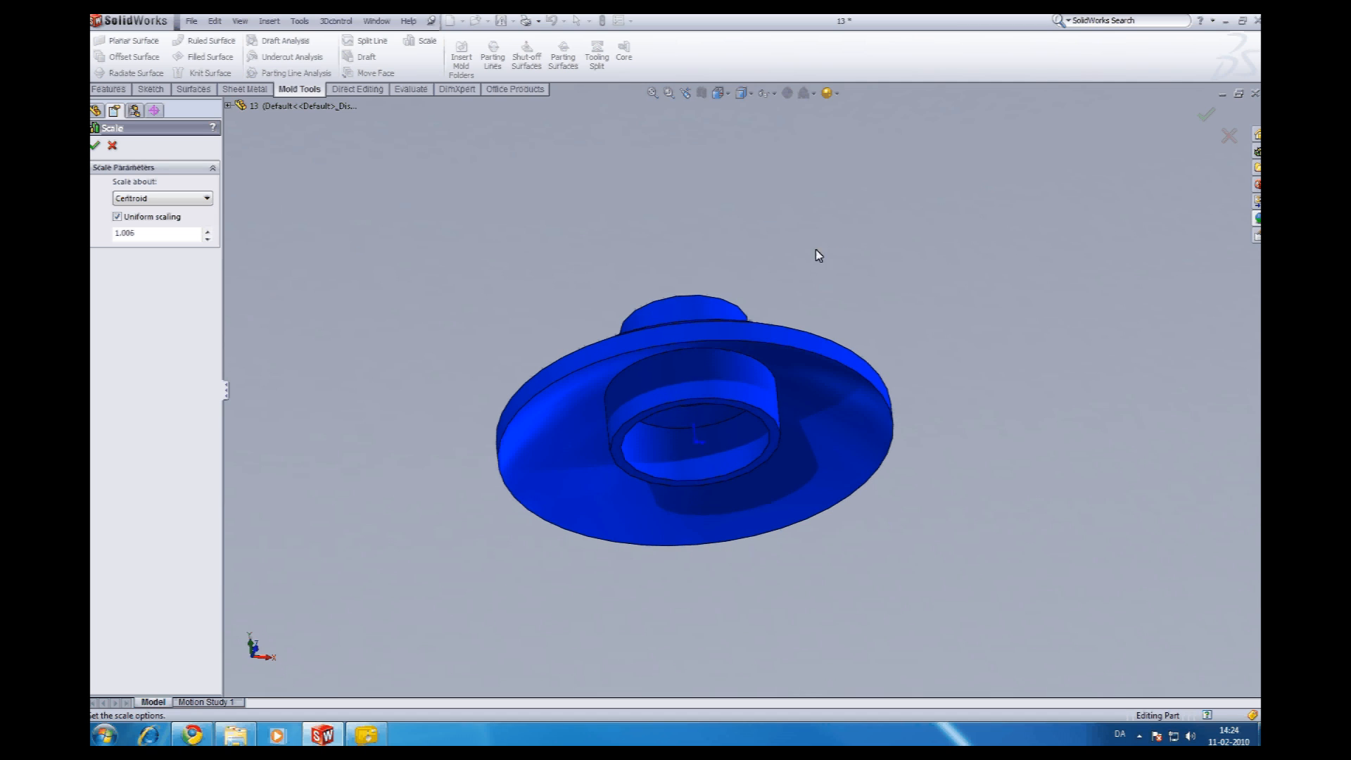
{"action": "mouse_move", "coordinate": [160, 233]}
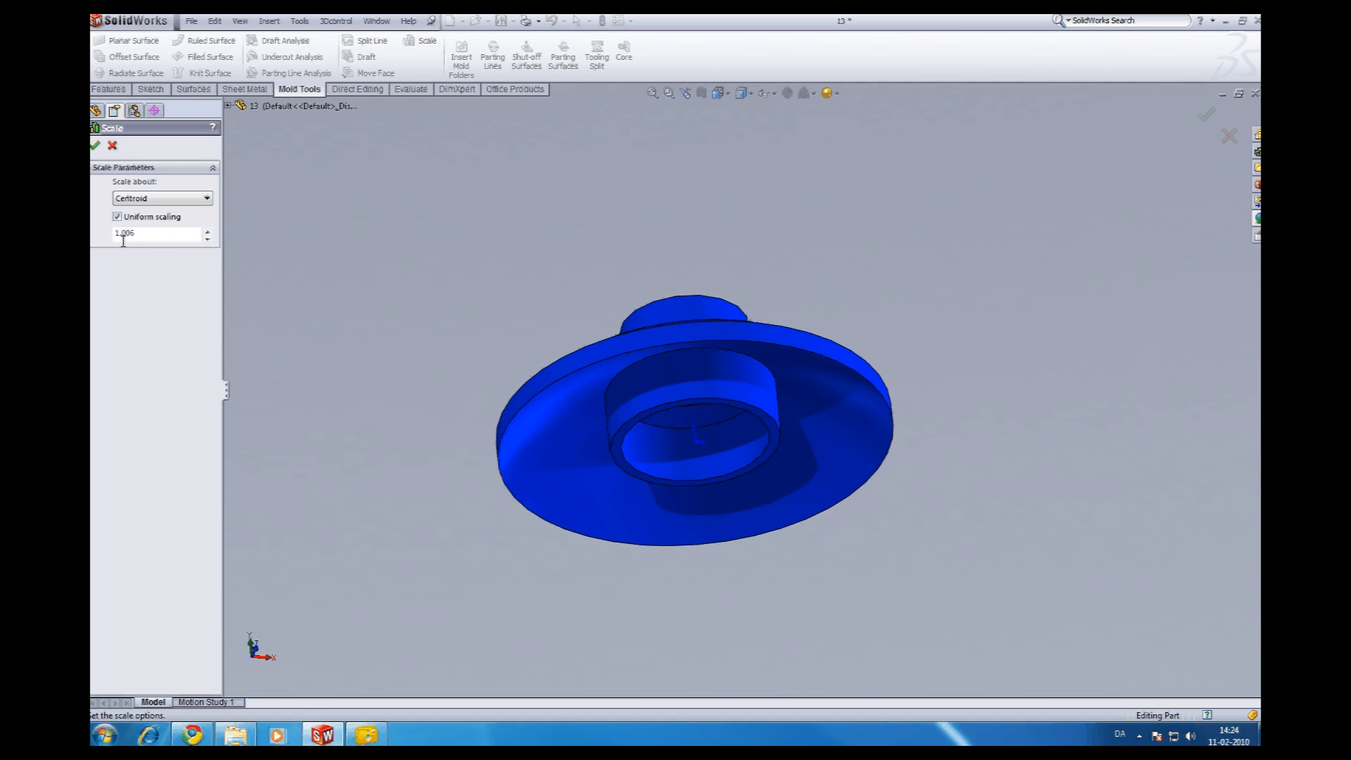
{"action": "mouse_move", "coordinate": [527, 274]}
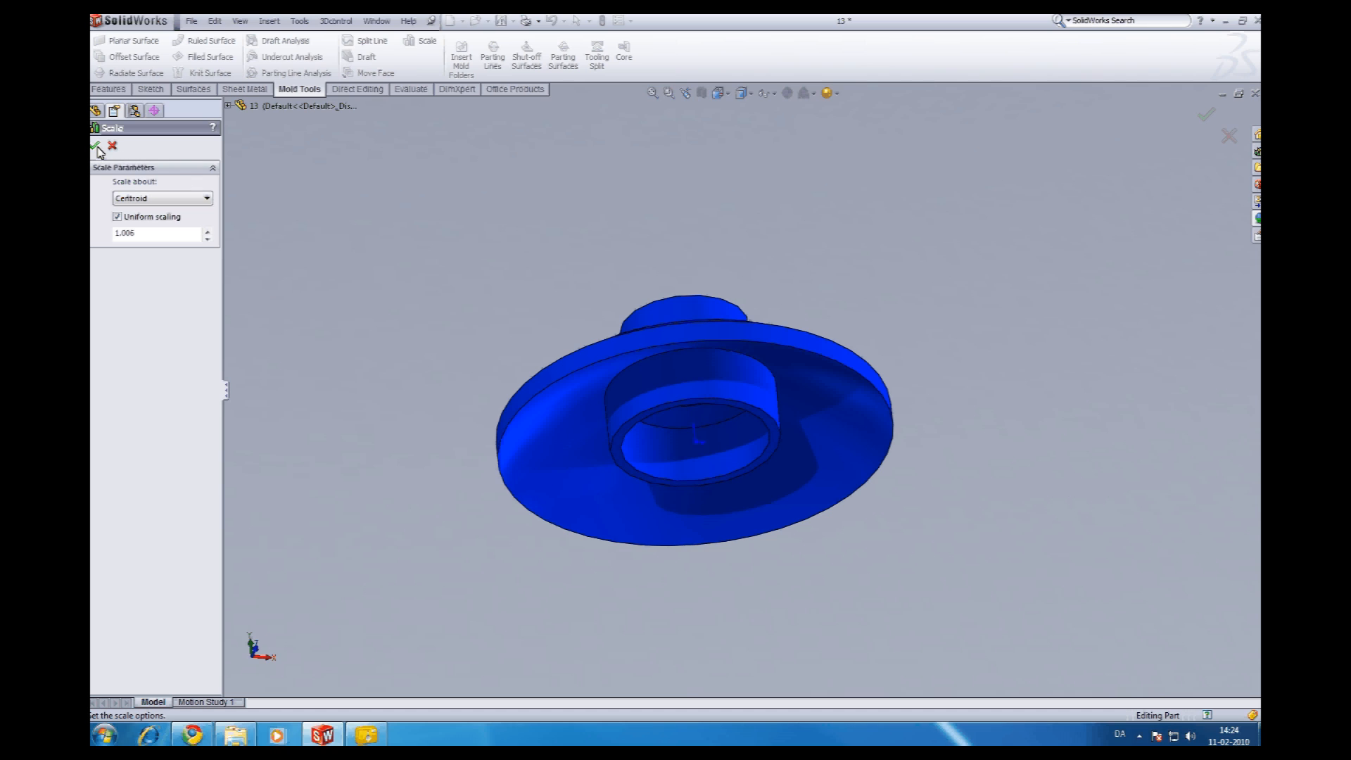
{"action": "left_click", "coordinate": [97, 146]}
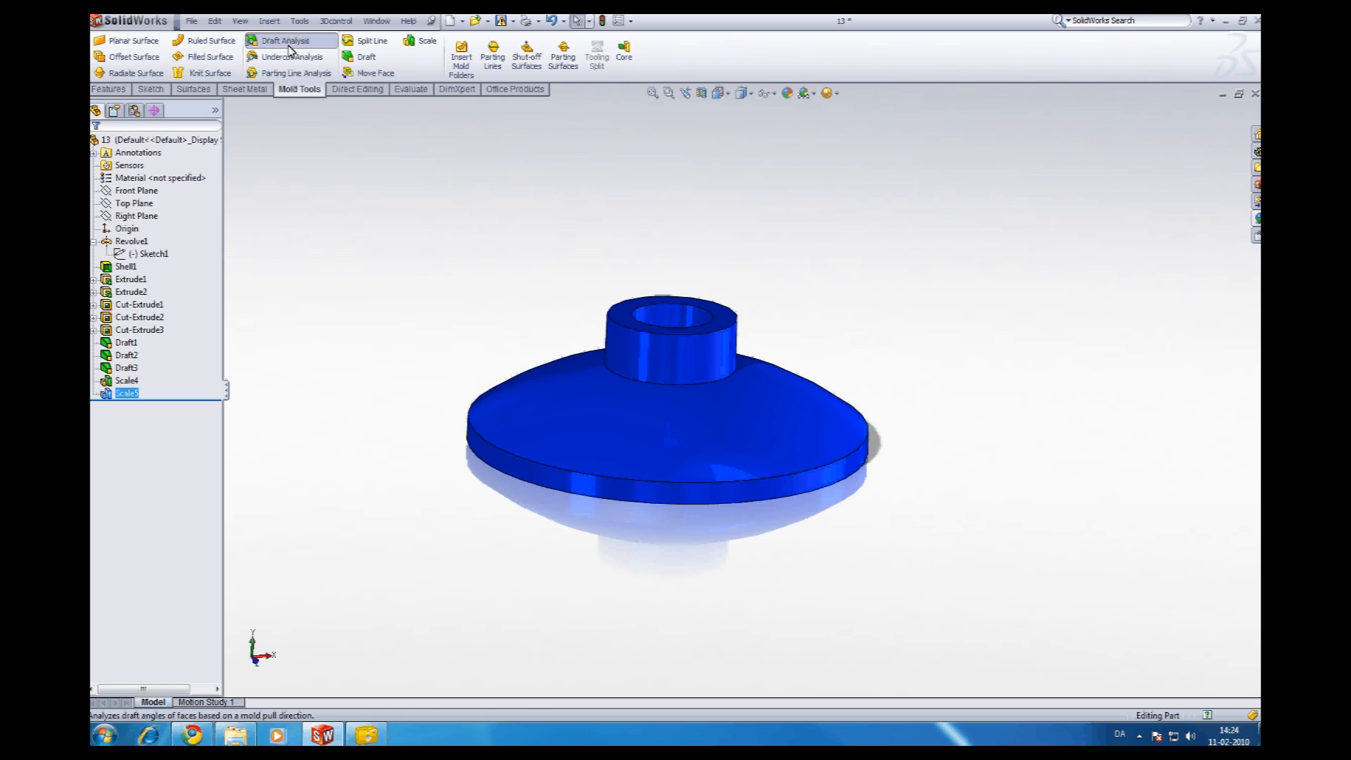
{"action": "left_click", "coordinate": [286, 41]}
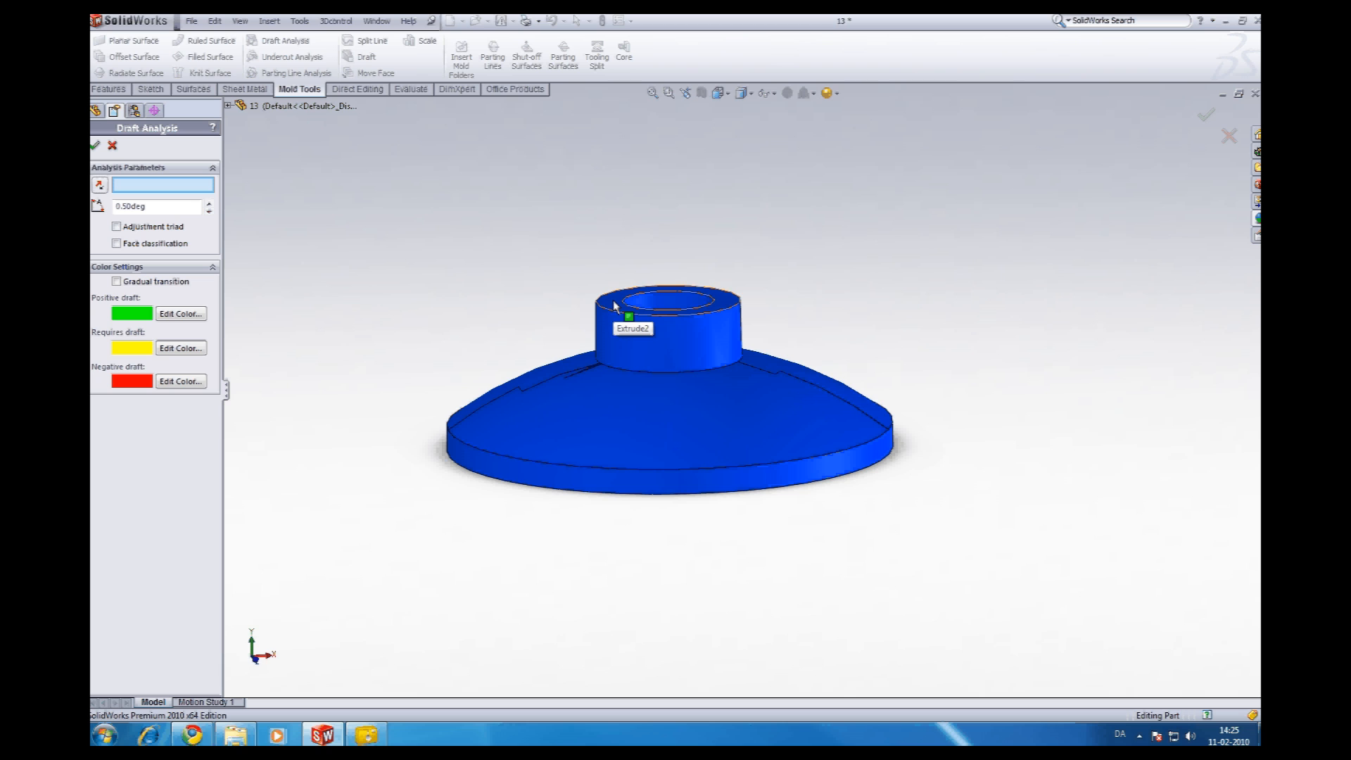
{"action": "left_click", "coordinate": [611, 306]}
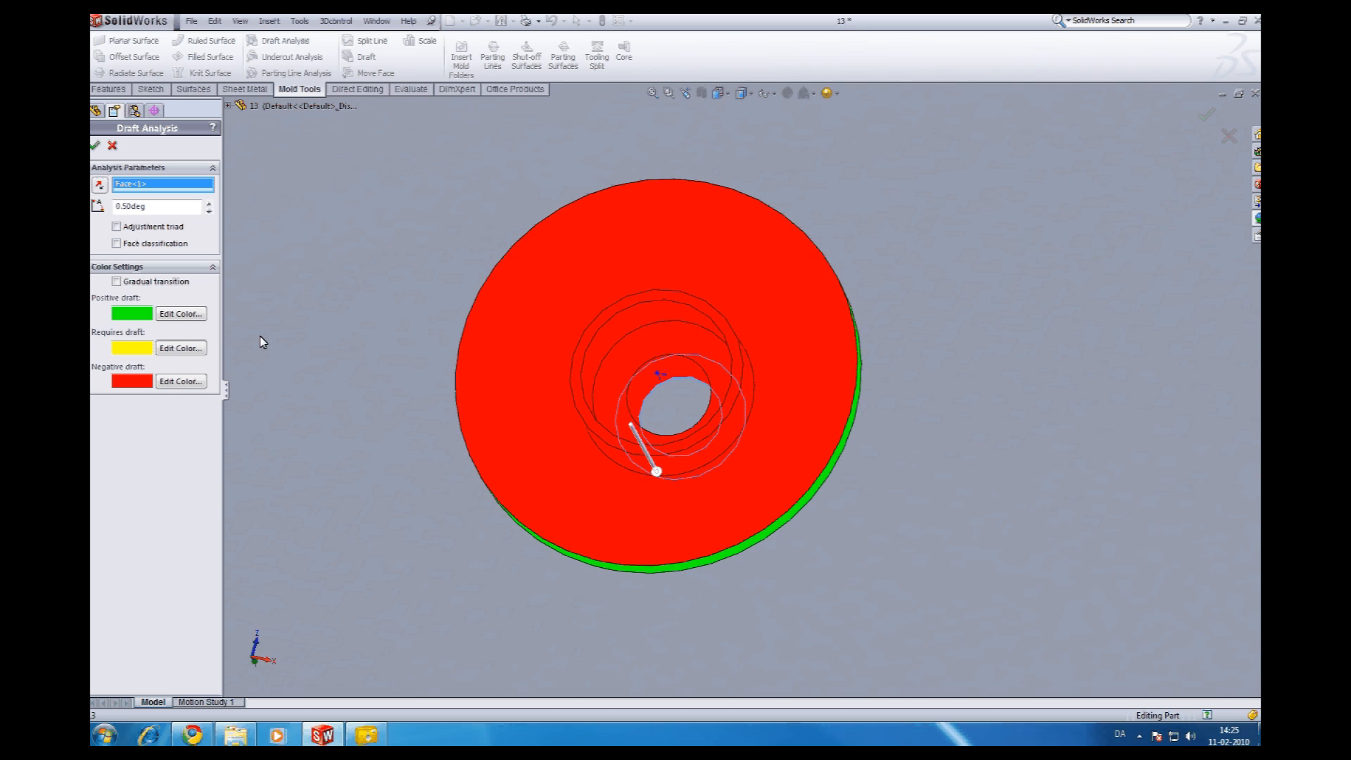
{"action": "mouse_move", "coordinate": [130, 347]}
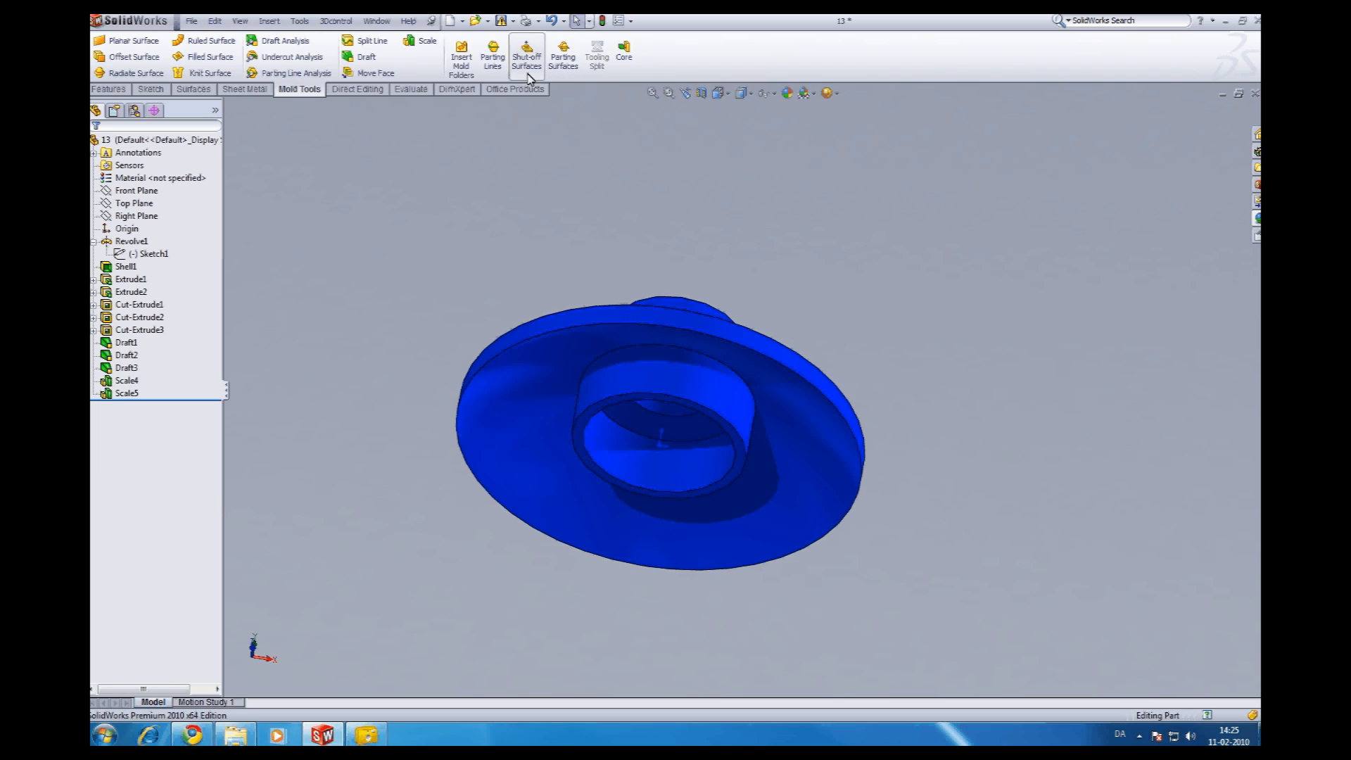
Create a parting line along the outer rim, pulling from the top face after draft analysis.
{"action": "left_click", "coordinate": [492, 51]}
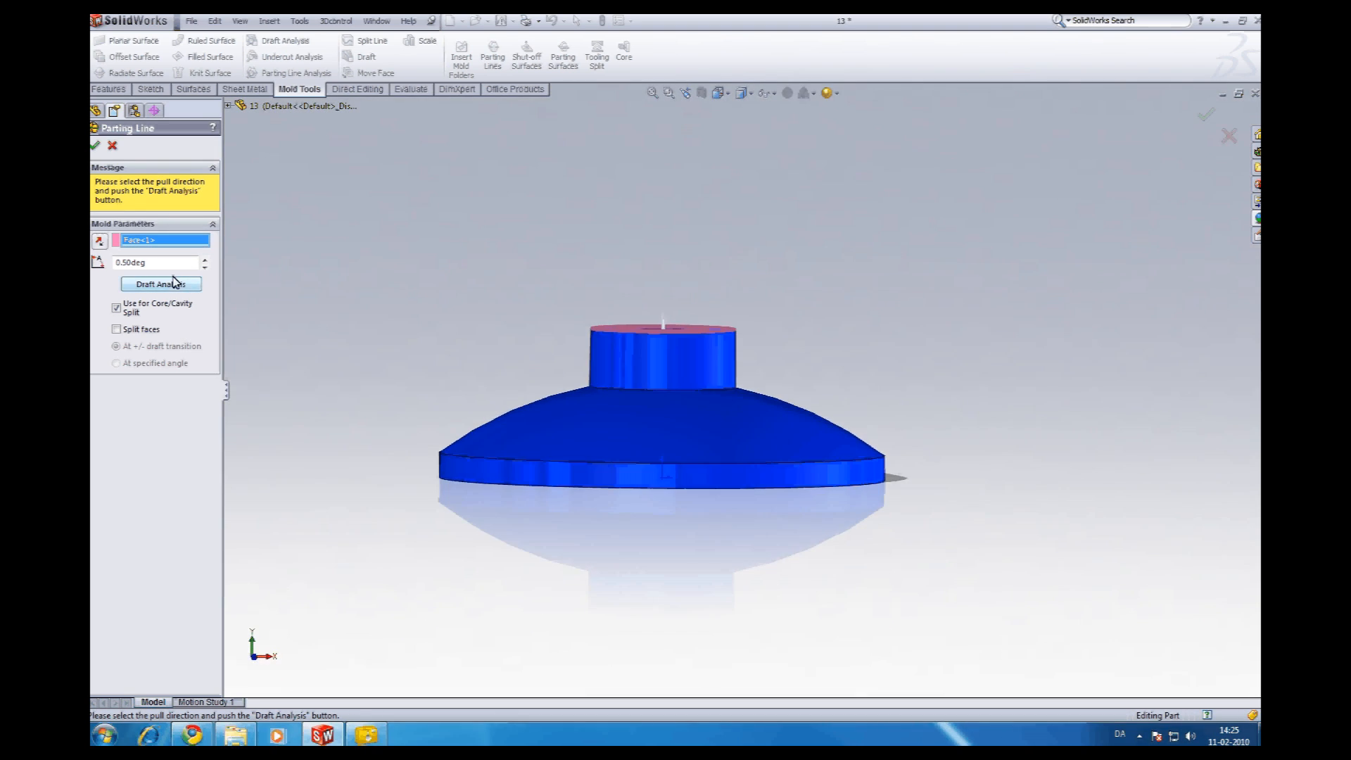
{"action": "mouse_move", "coordinate": [501, 277]}
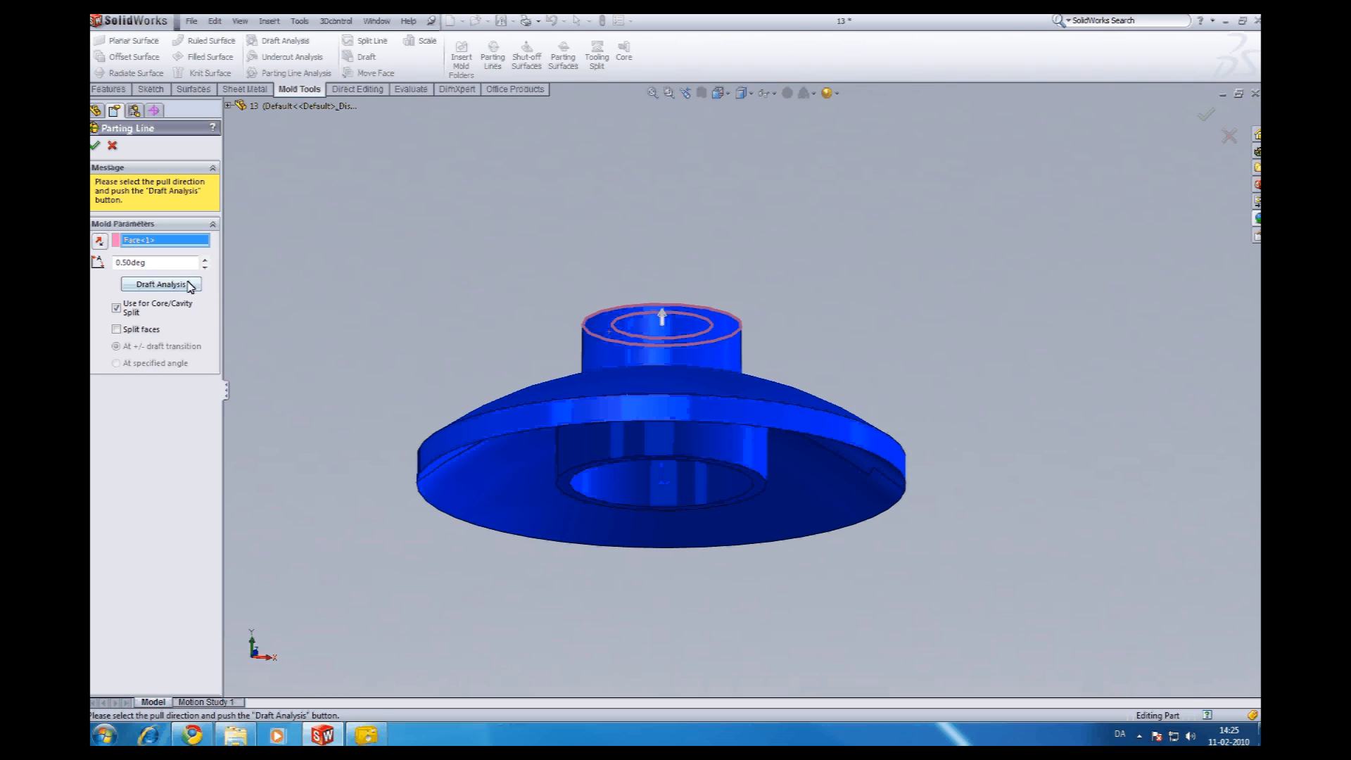
{"action": "left_click", "coordinate": [160, 284]}
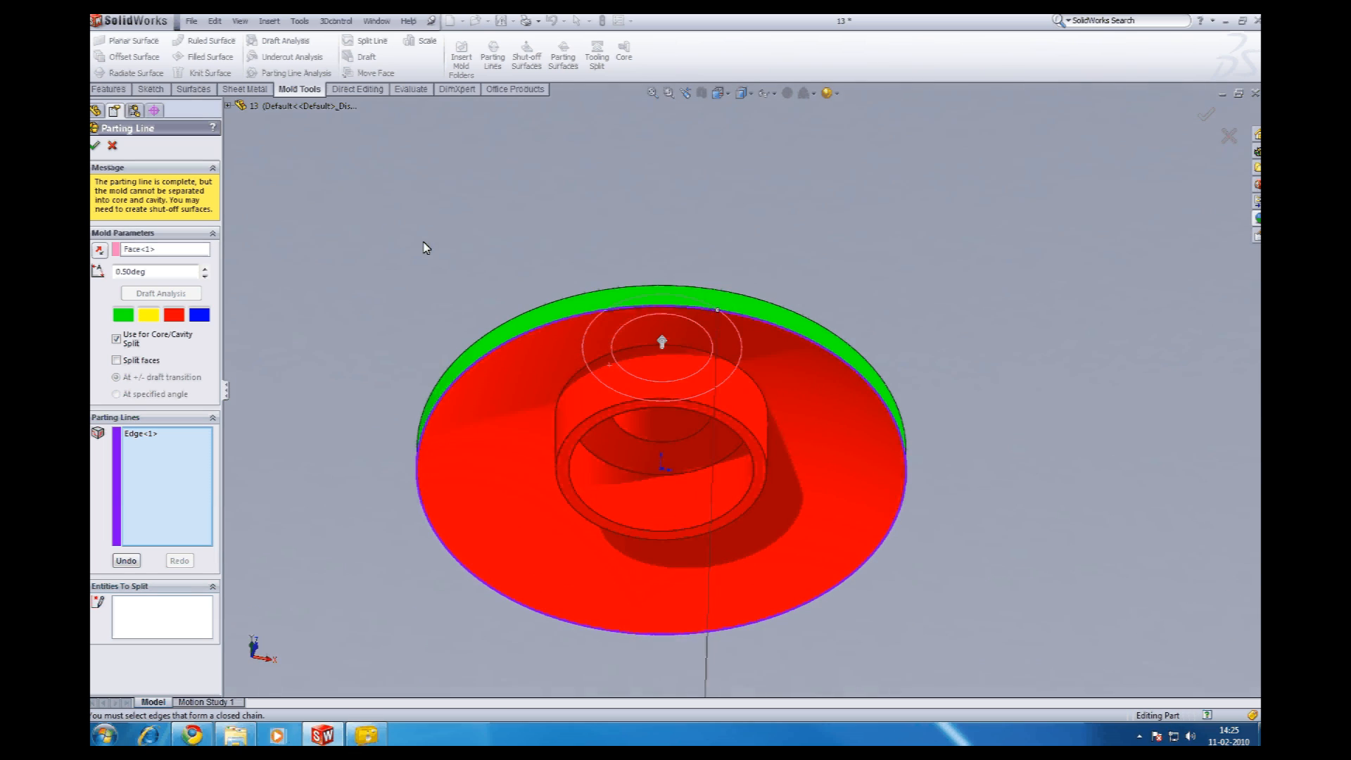
{"action": "left_click", "coordinate": [96, 145]}
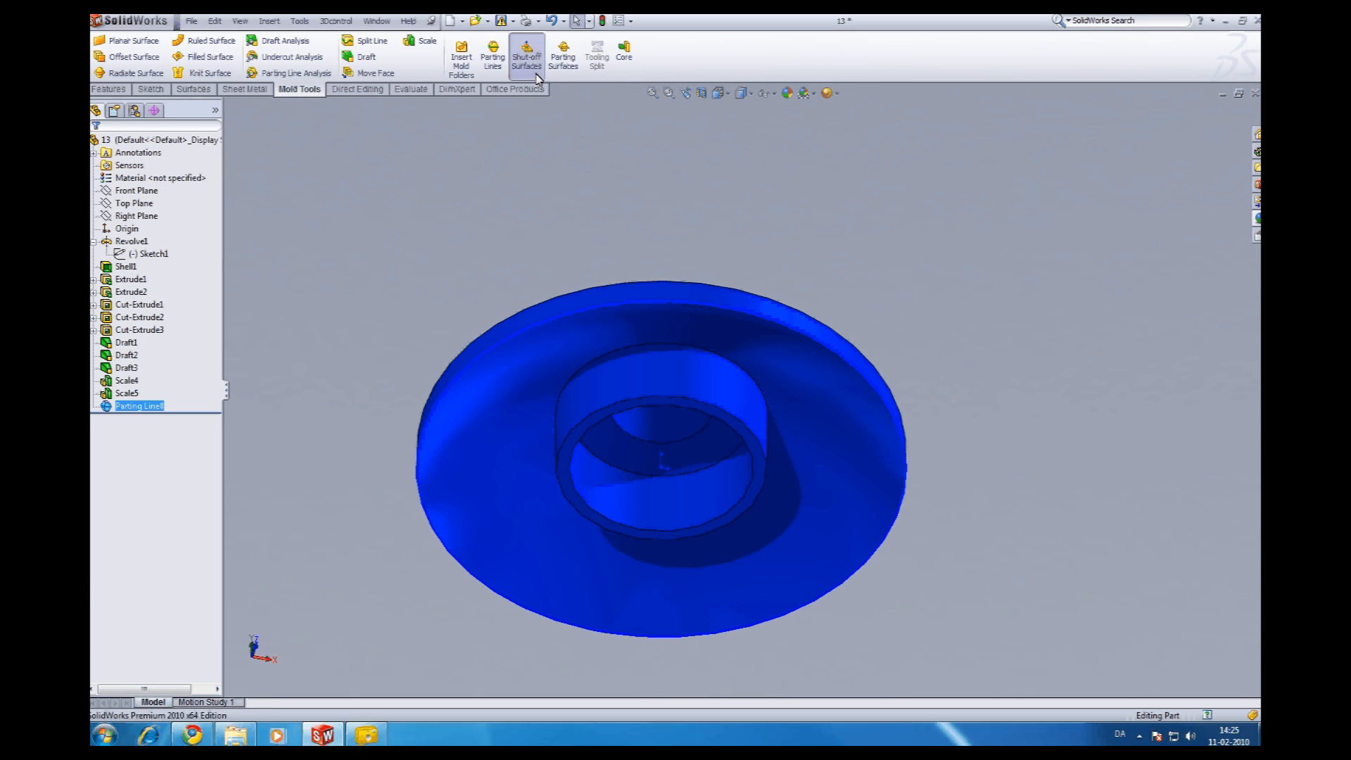
Add a shut-off surface over the detected boss hole edge loop.
{"action": "left_click", "coordinate": [527, 57]}
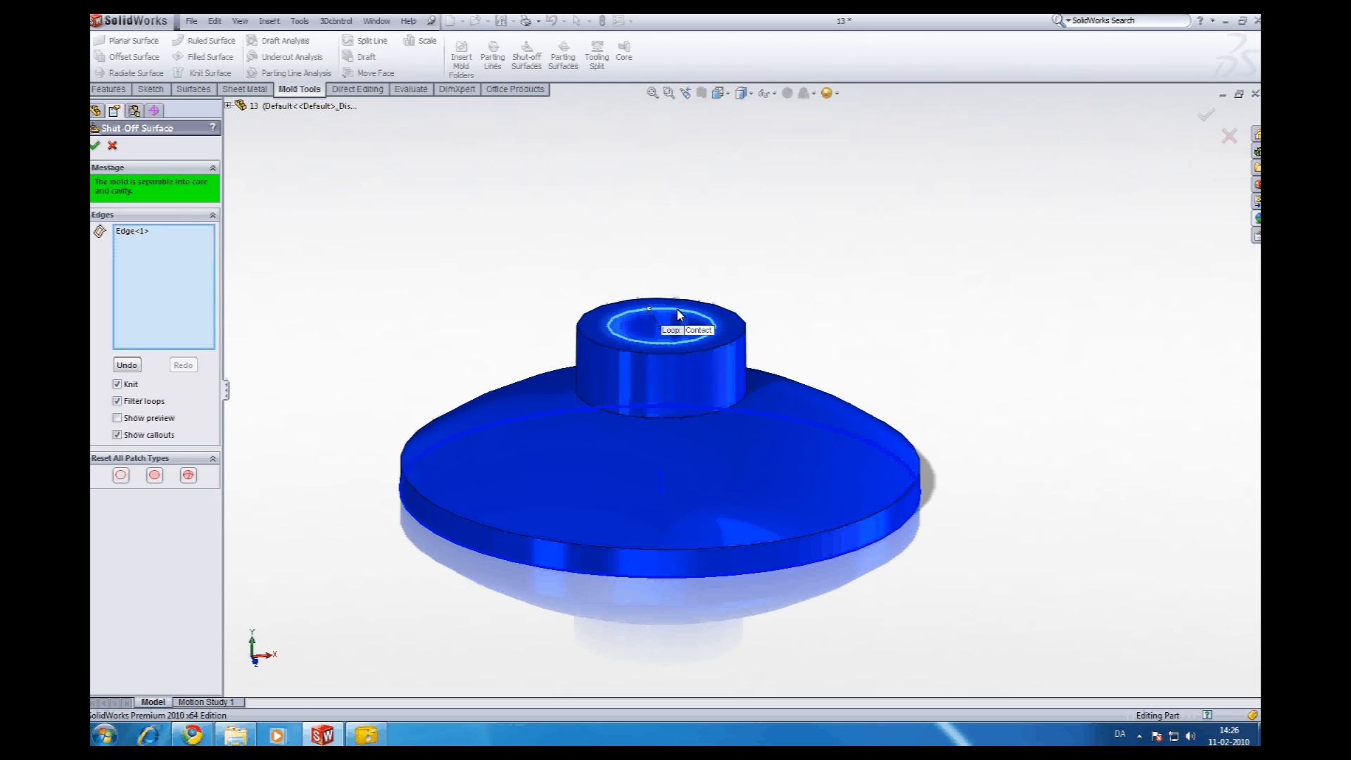
{"action": "mouse_move", "coordinate": [164, 221]}
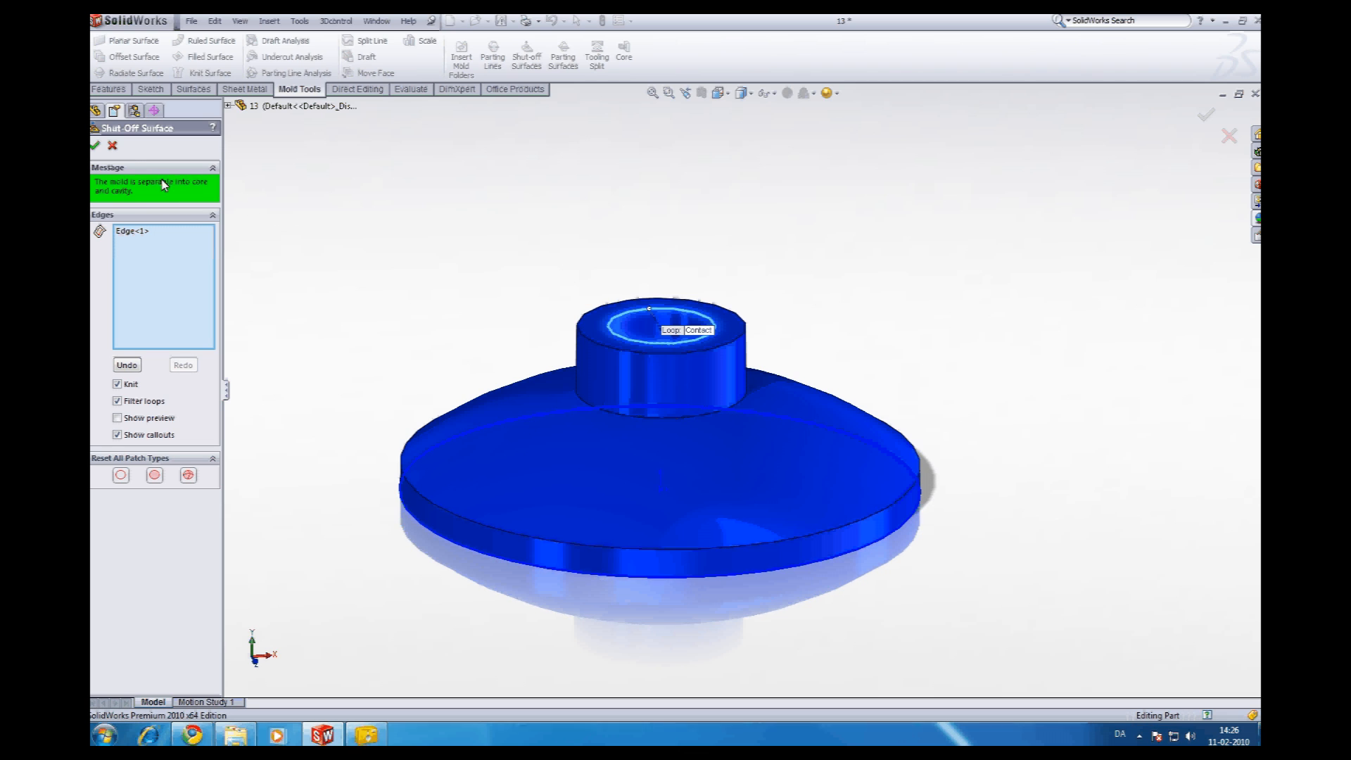
{"action": "left_click", "coordinate": [96, 145]}
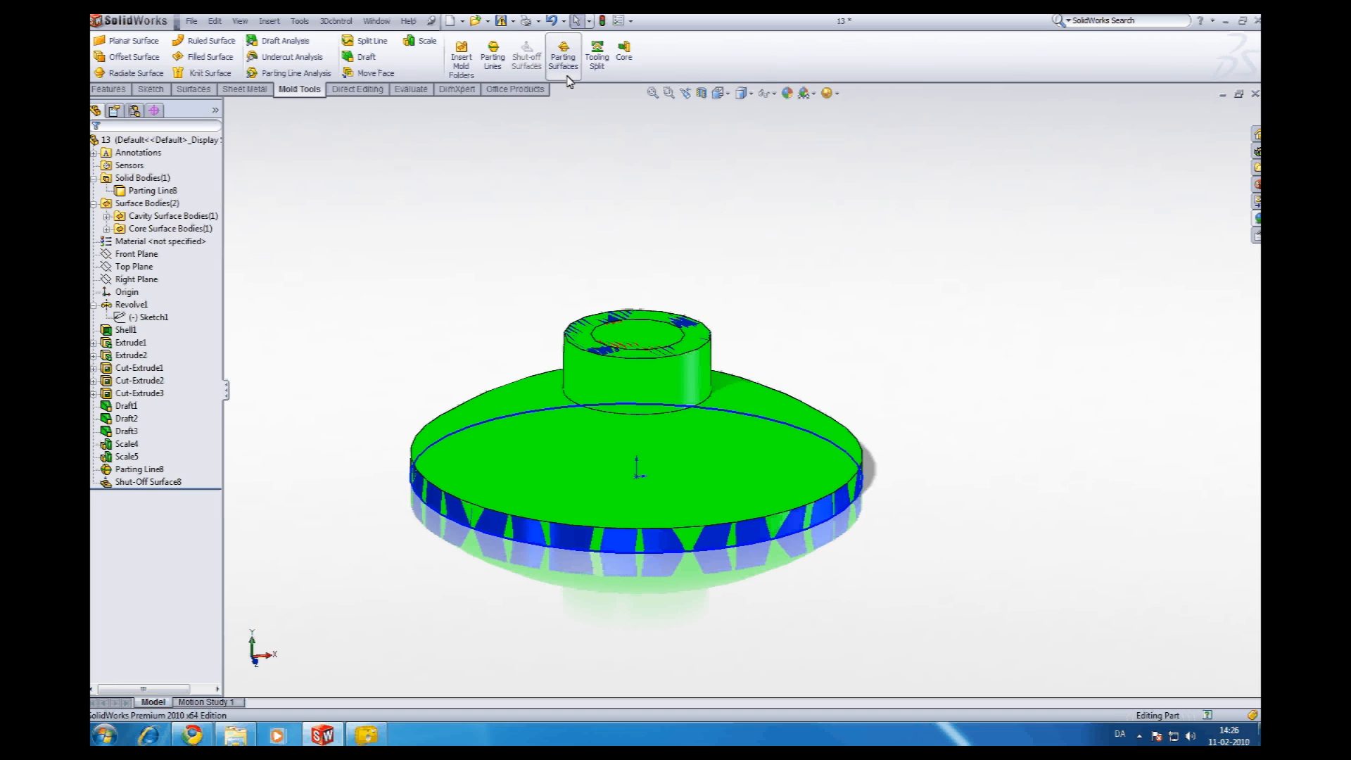
Create a 3.00 mm parting surface perpendicular to pull, then select Solid Bodies.
{"action": "left_click", "coordinate": [563, 57]}
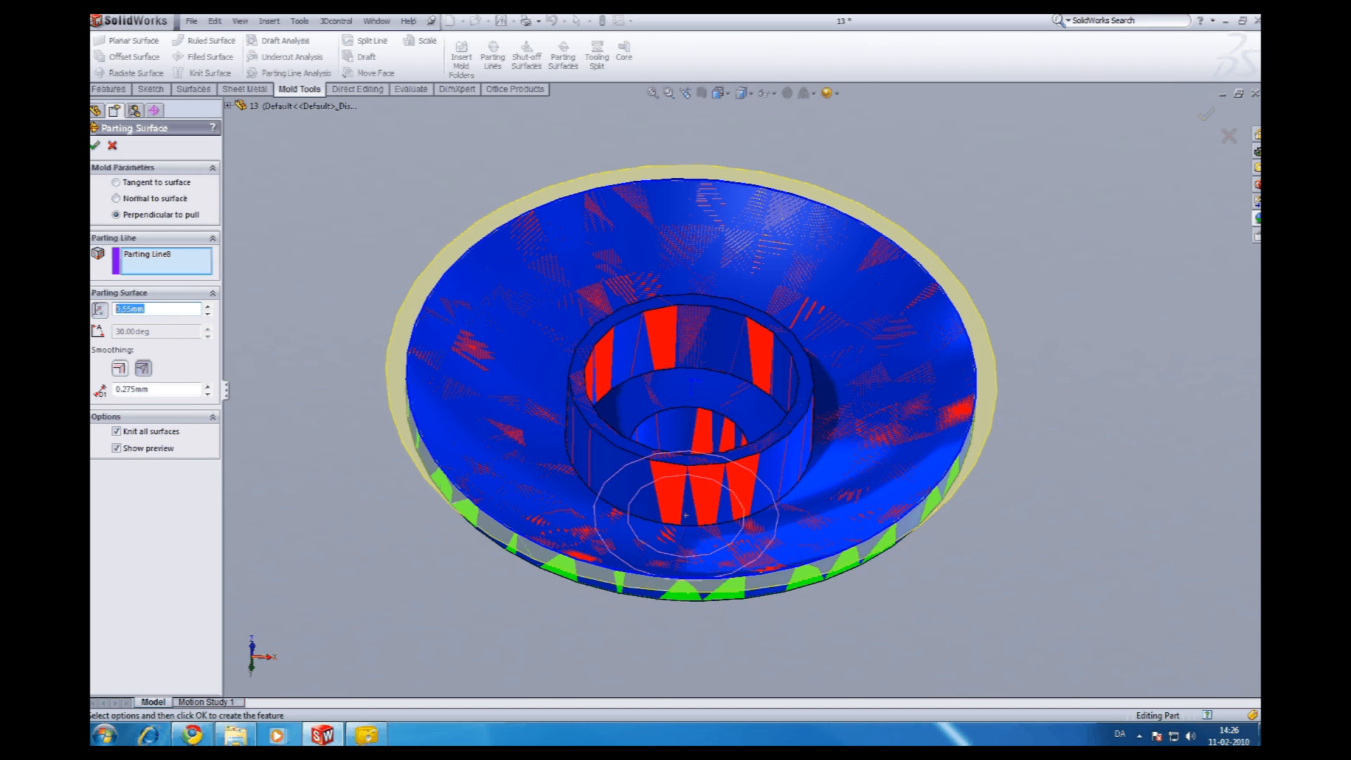
{"action": "mouse_move", "coordinate": [361, 288]}
{"action": "type", "text": "3"}
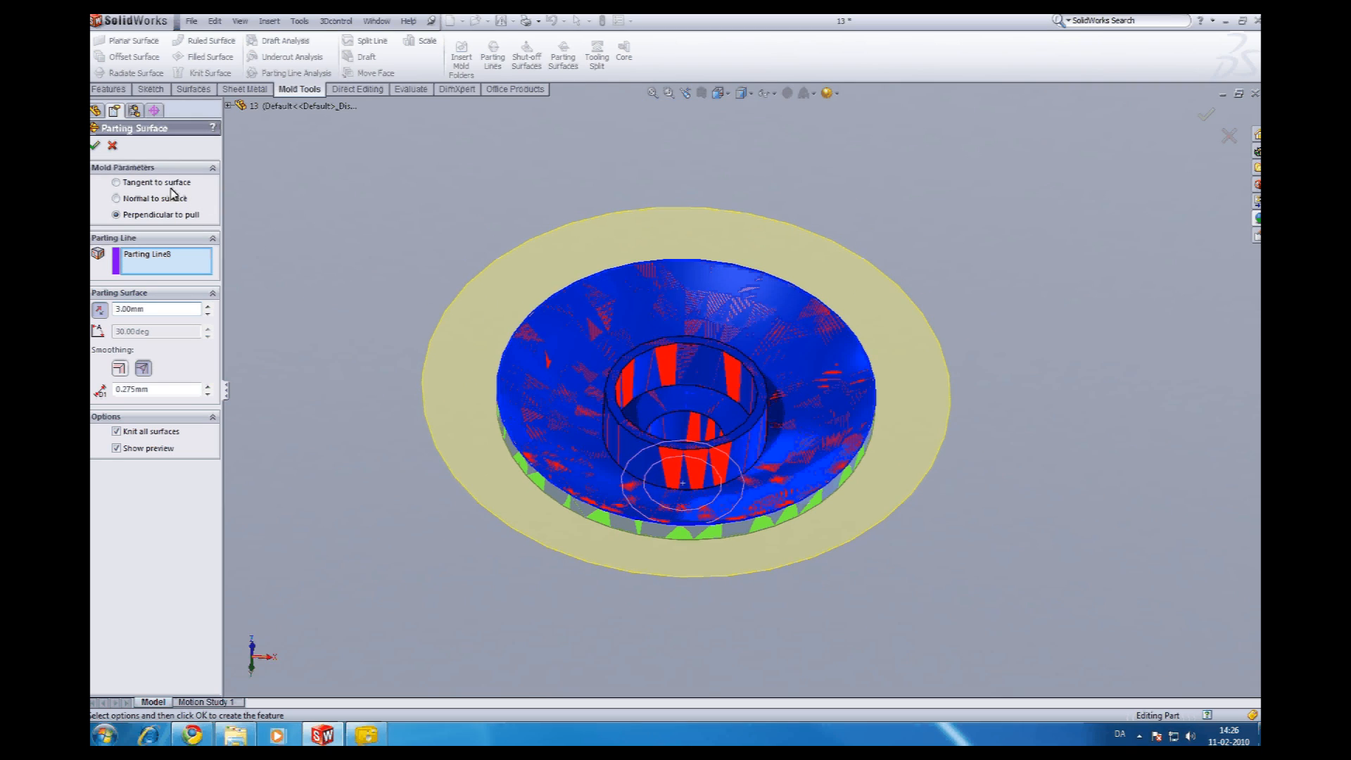
{"action": "left_click", "coordinate": [95, 145]}
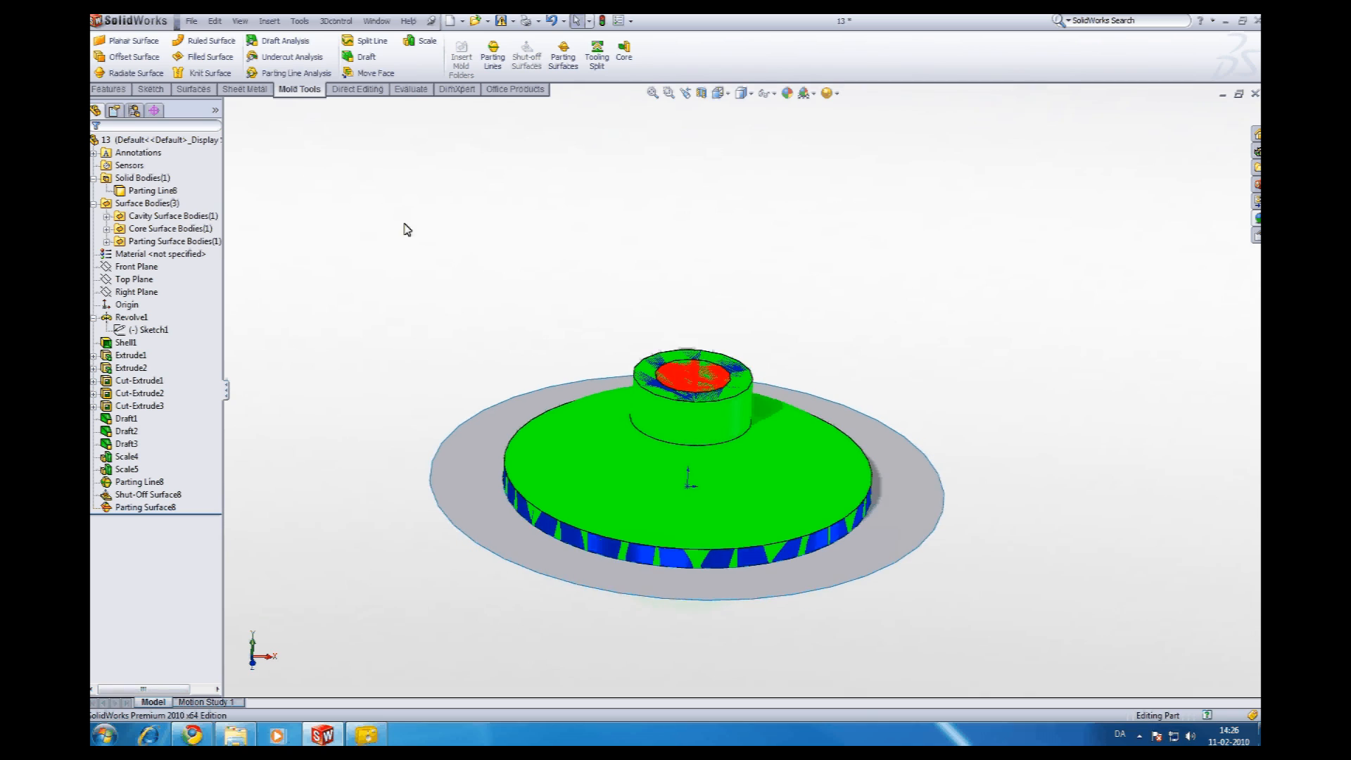
{"action": "left_click", "coordinate": [142, 177]}
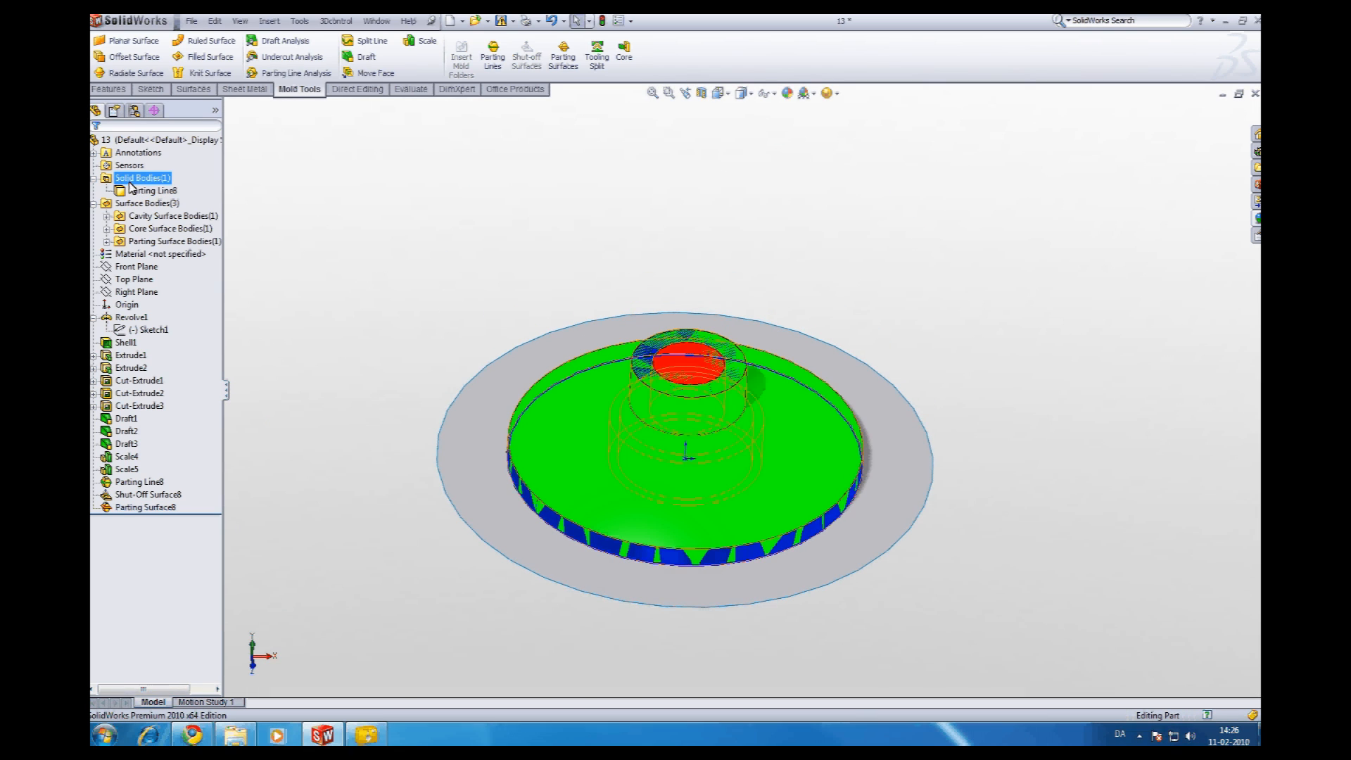
{"action": "mouse_move", "coordinate": [596, 57]}
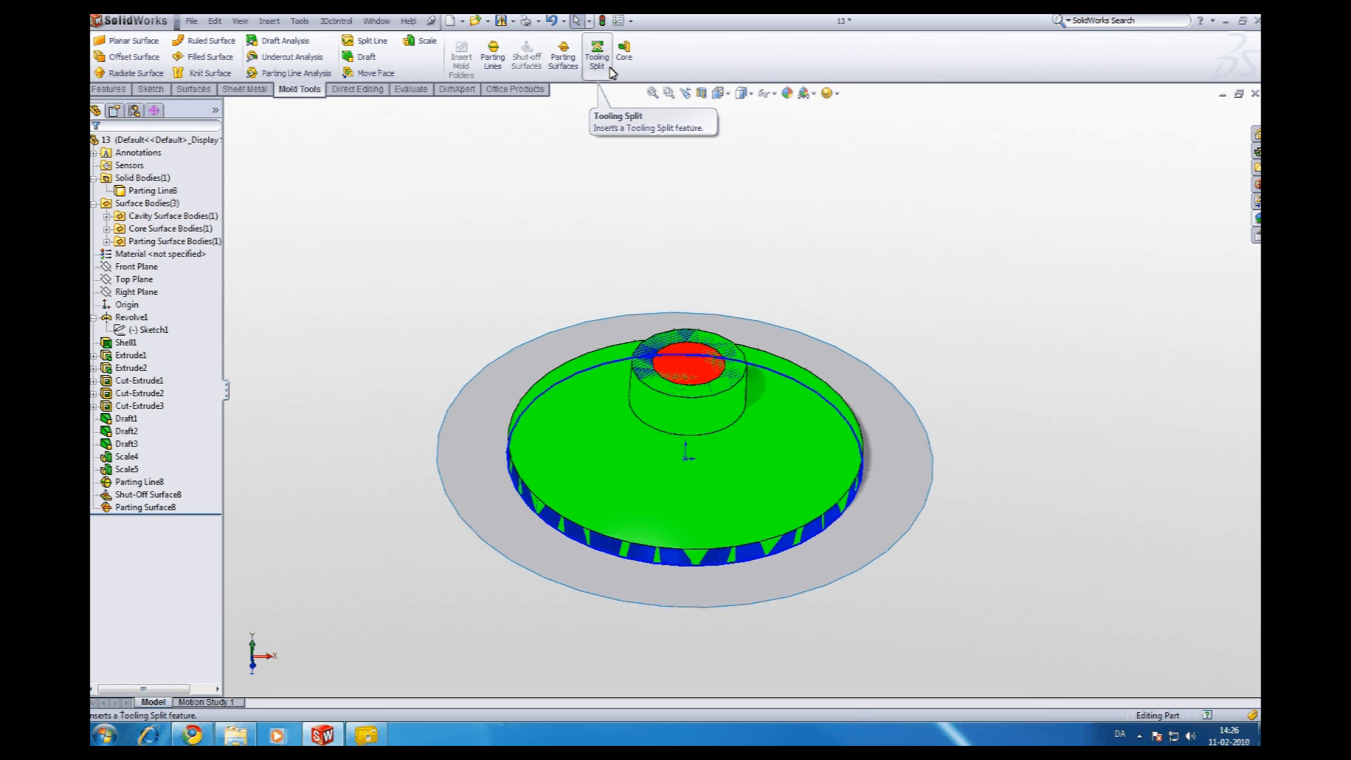
For Tooling Split, sketch a rectangle enclosing the whole part on the parting plane.
{"action": "left_click", "coordinate": [596, 57]}
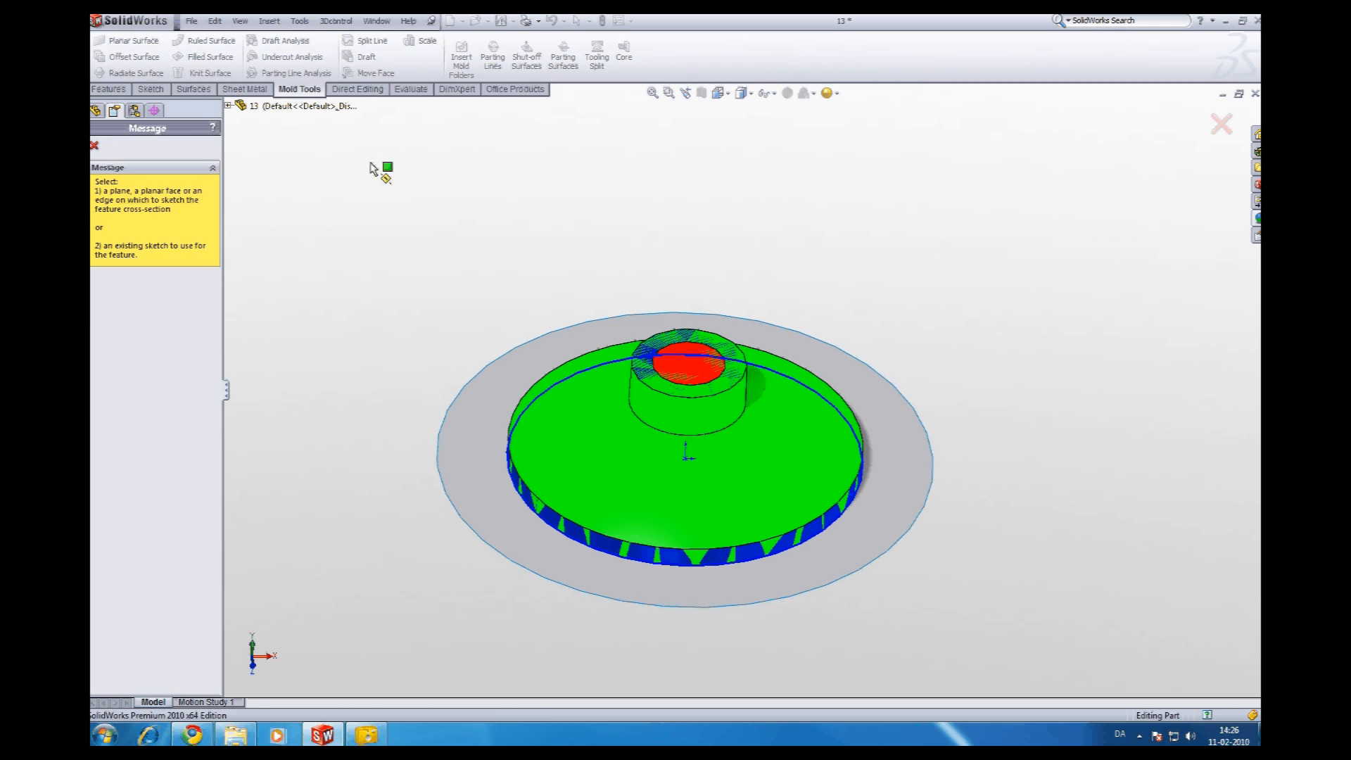
{"action": "left_click", "coordinate": [231, 107]}
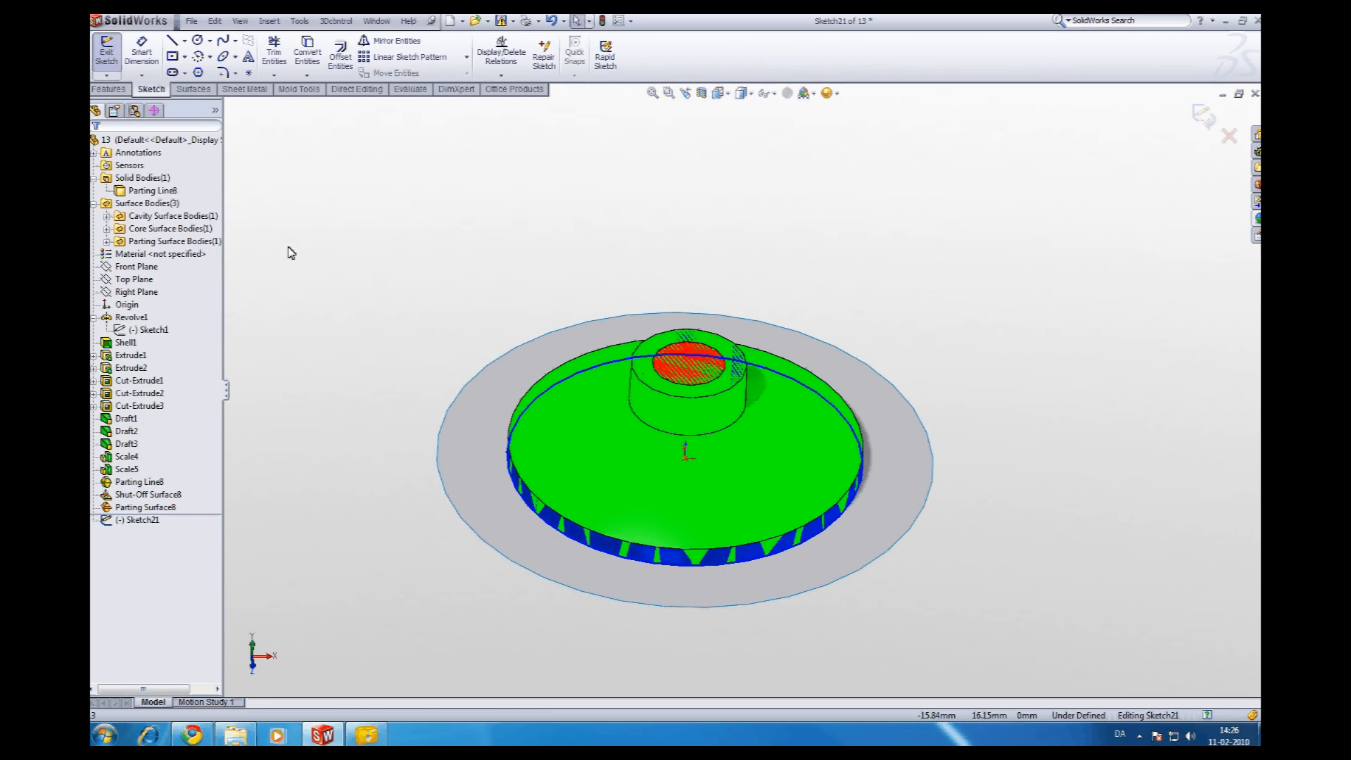
{"action": "left_click", "coordinate": [170, 57]}
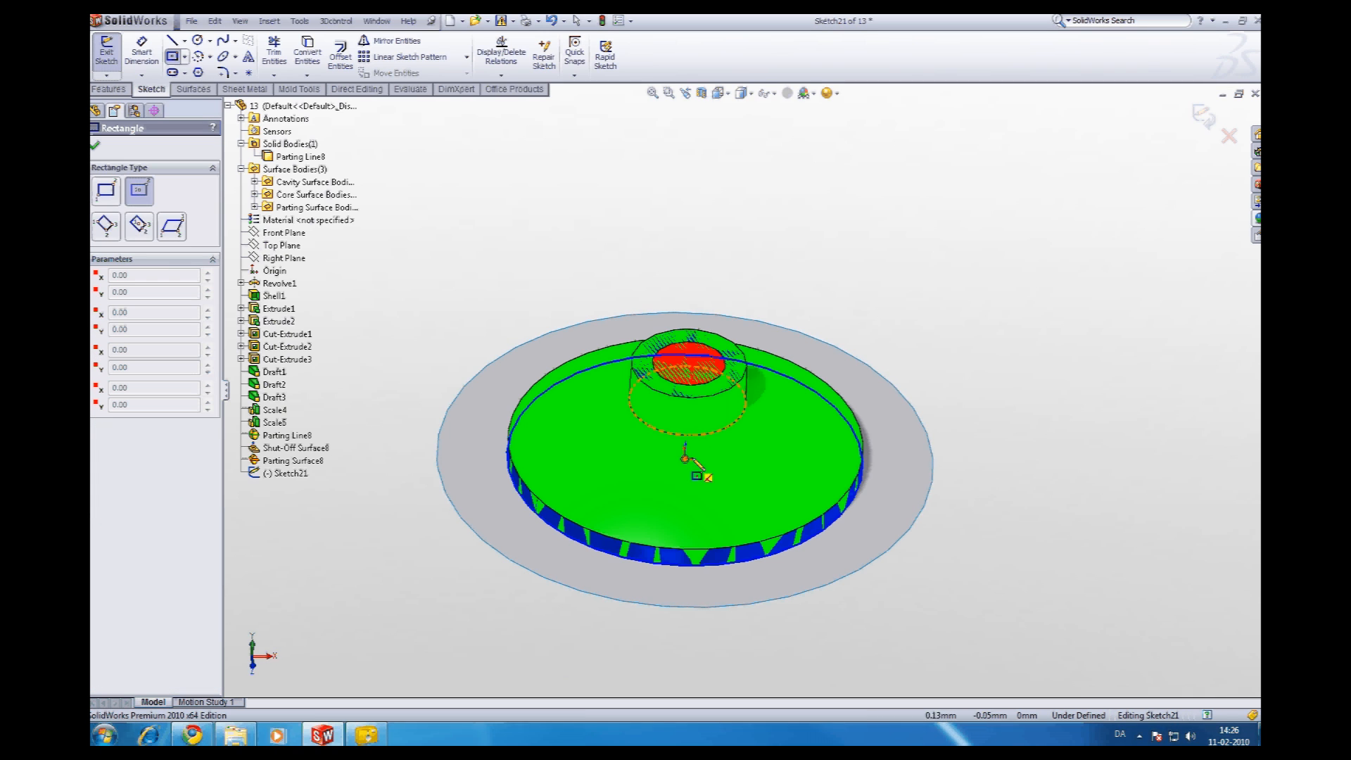
{"action": "left_click_drag", "start_coordinate": [684, 452], "coordinate": [989, 616]}
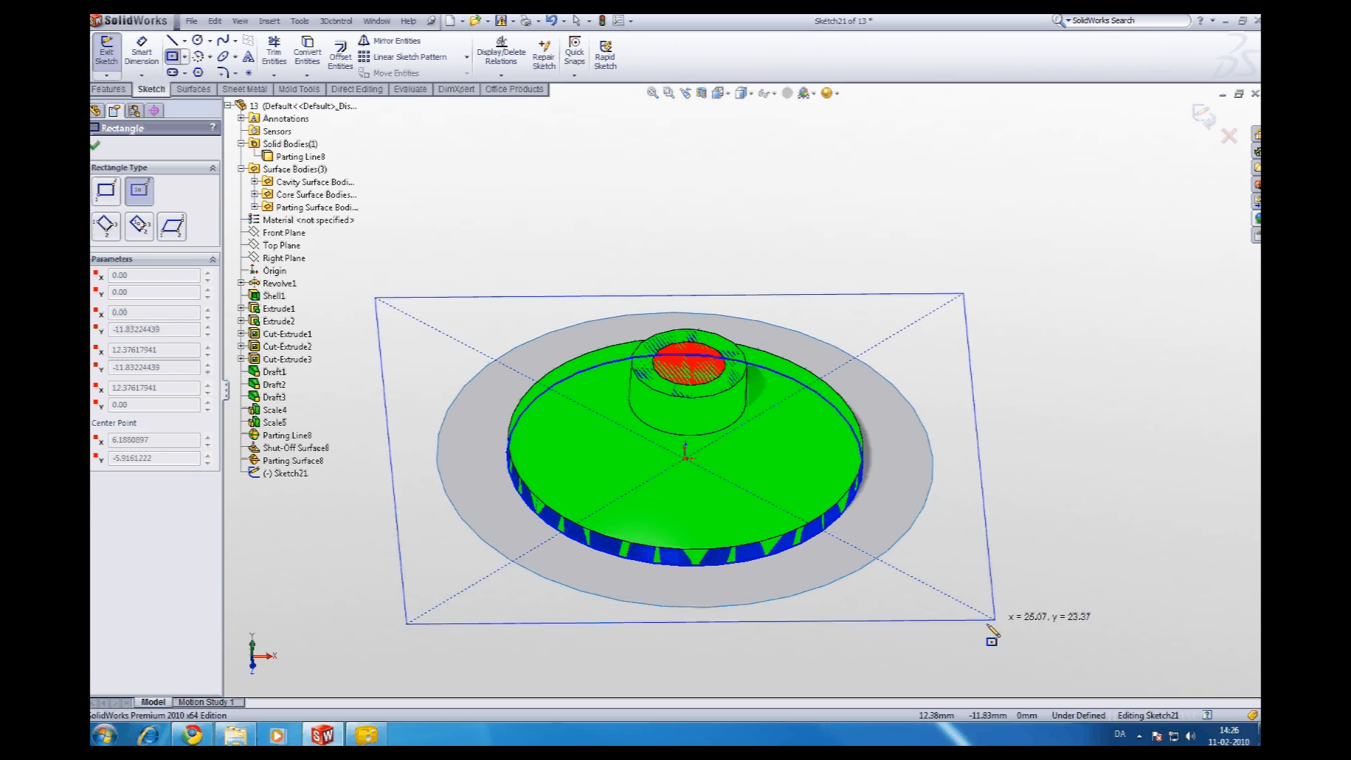
{"action": "left_click_drag", "start_coordinate": [991, 635], "coordinate": [997, 673]}
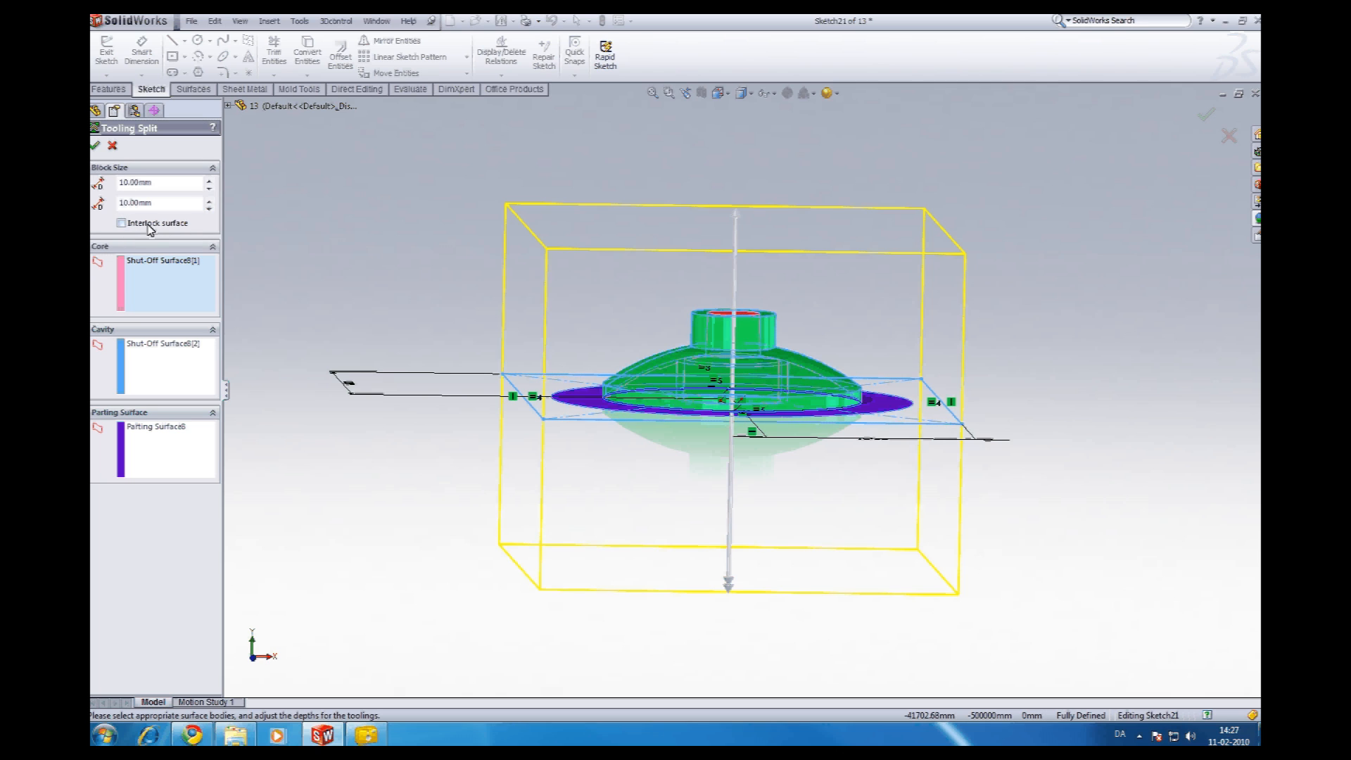
Turn on the 3° interlock surface and complete the tooling split.
{"action": "left_click", "coordinate": [122, 222]}
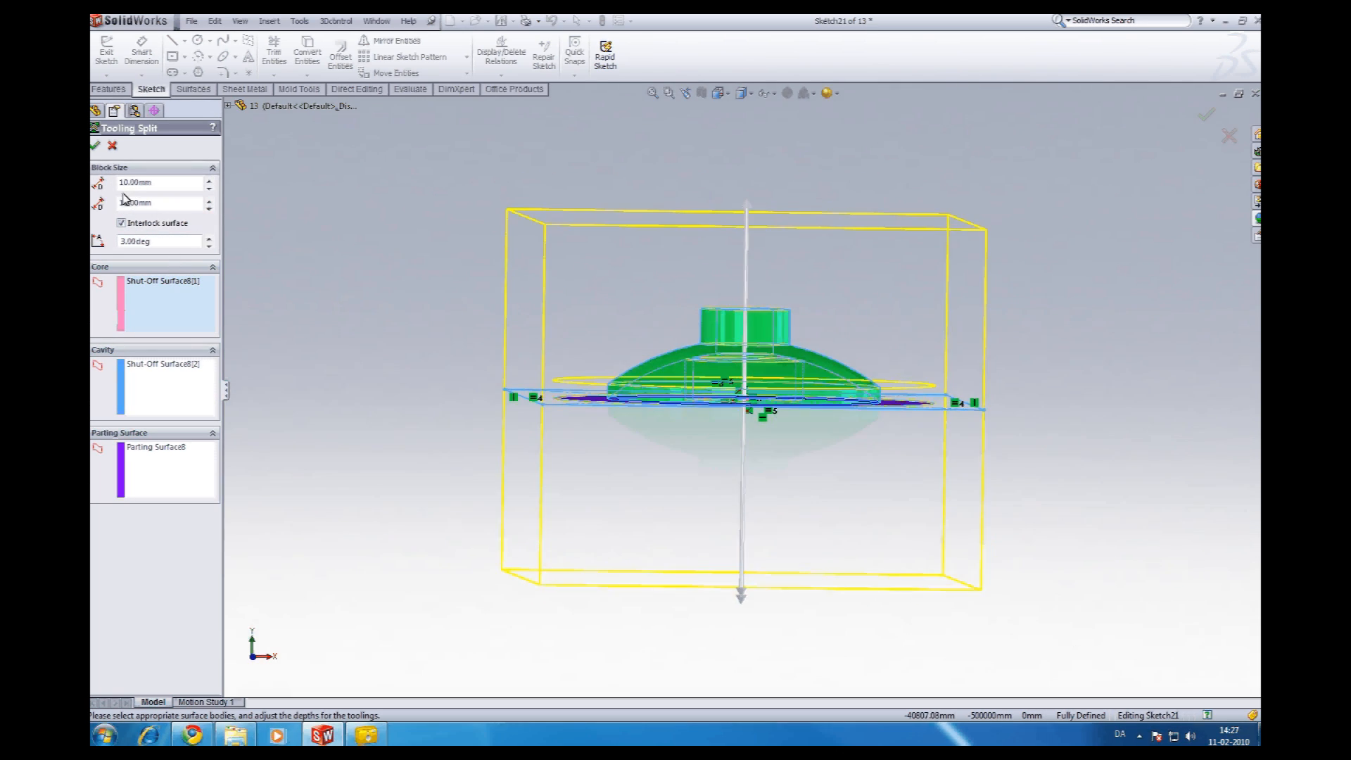
{"action": "left_click", "coordinate": [96, 145]}
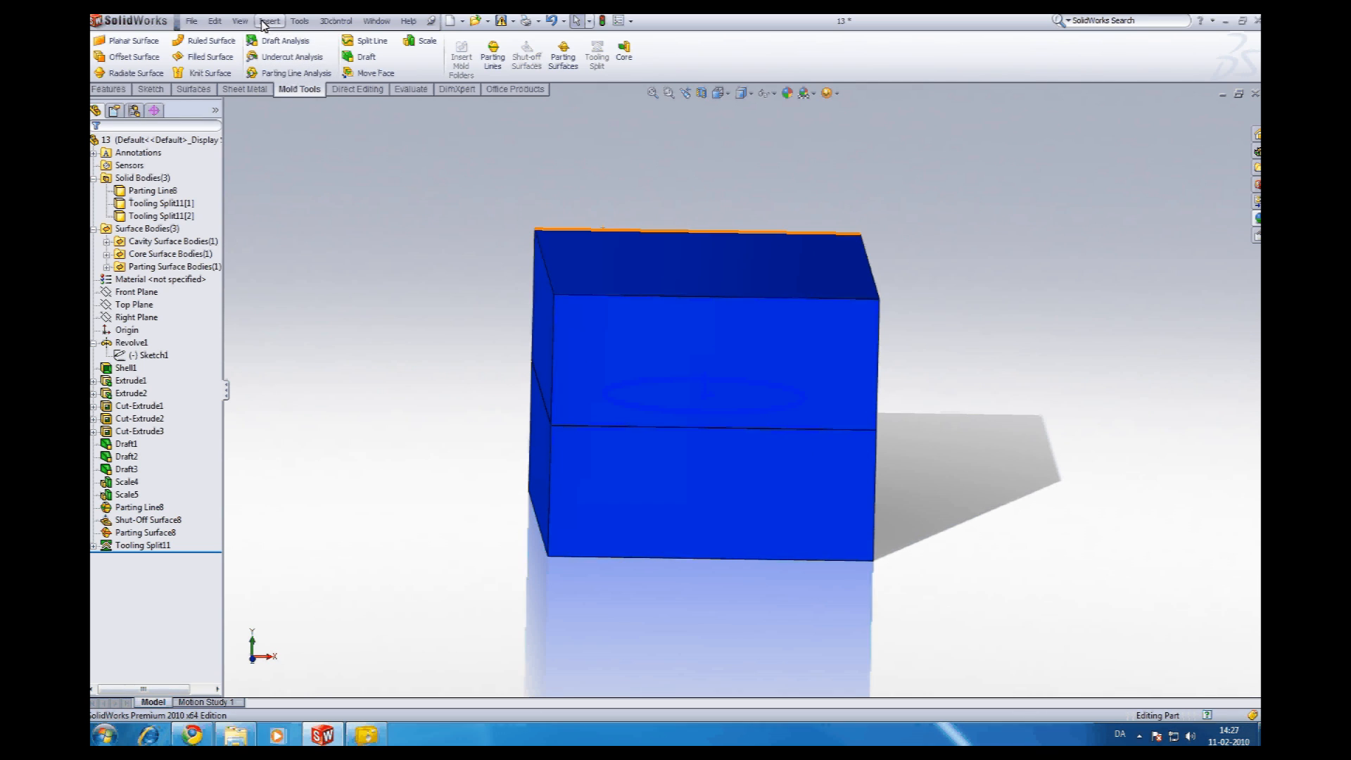
Move the upper tooling split body upward with a Y offset using Move/Copy.
{"action": "left_click", "coordinate": [269, 20]}
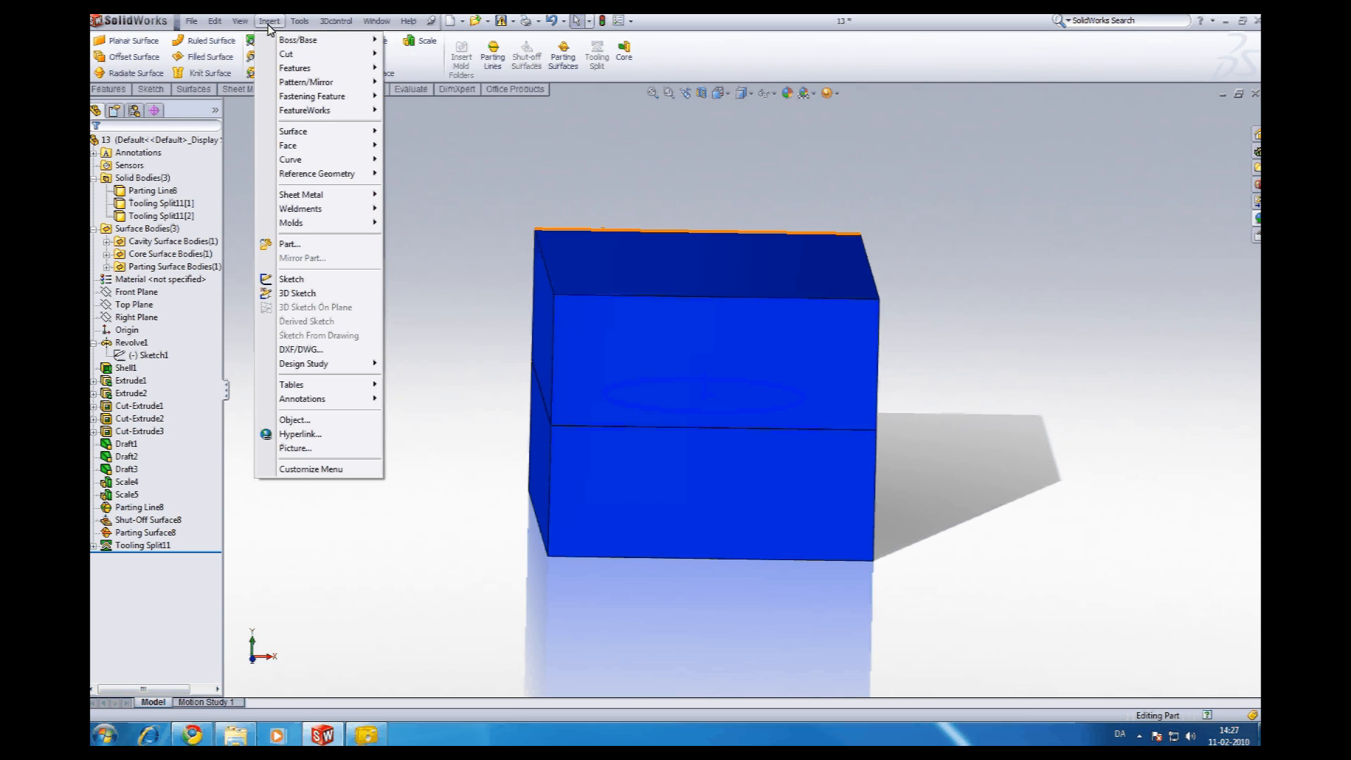
{"action": "mouse_move", "coordinate": [293, 131]}
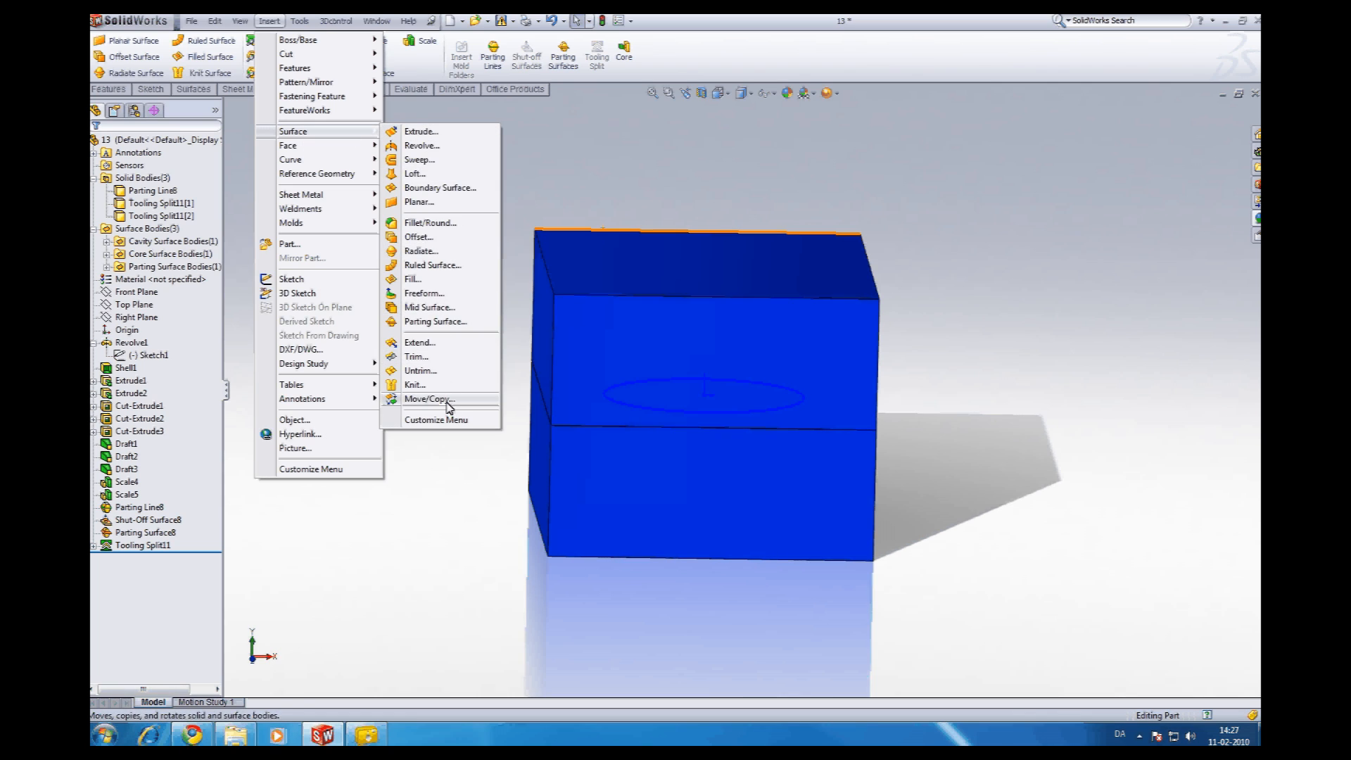
{"action": "left_click", "coordinate": [429, 399]}
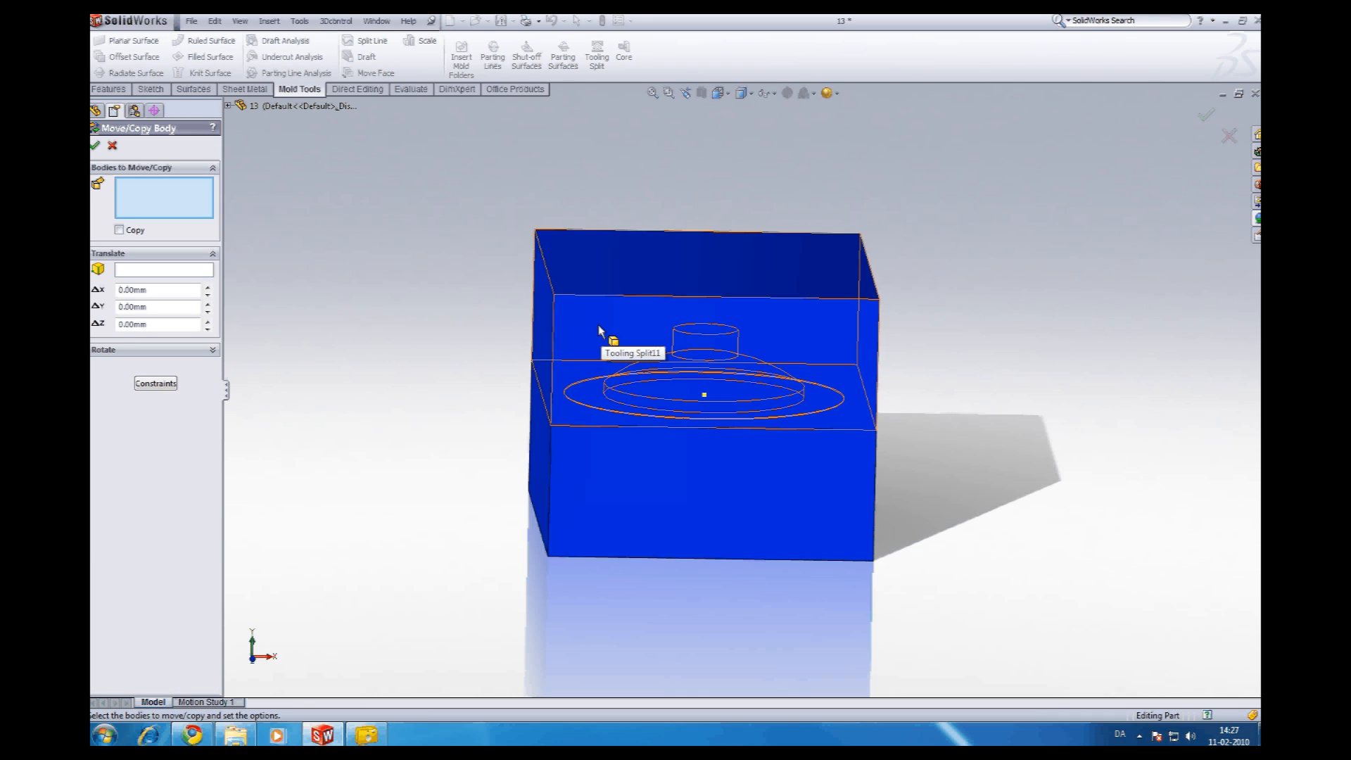
{"action": "left_click", "coordinate": [614, 340]}
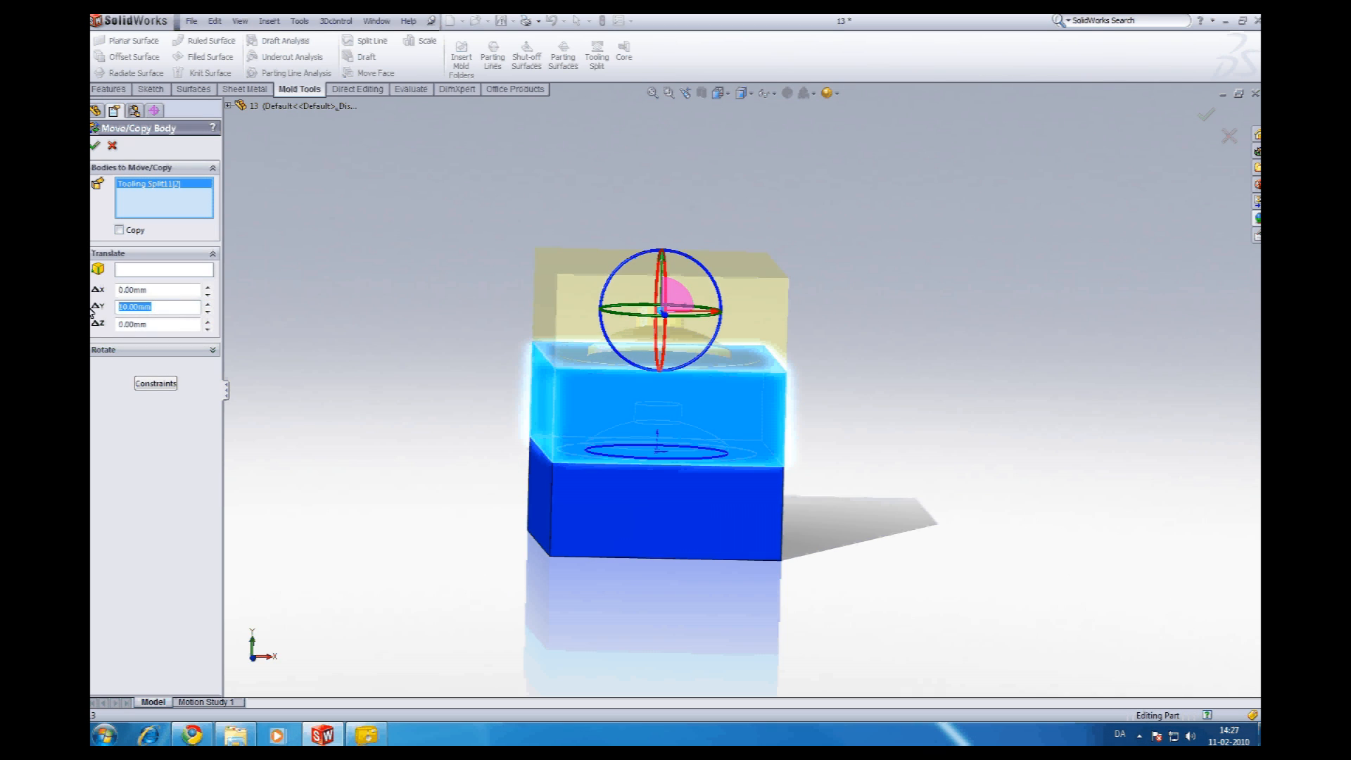
{"action": "left_click", "coordinate": [96, 146]}
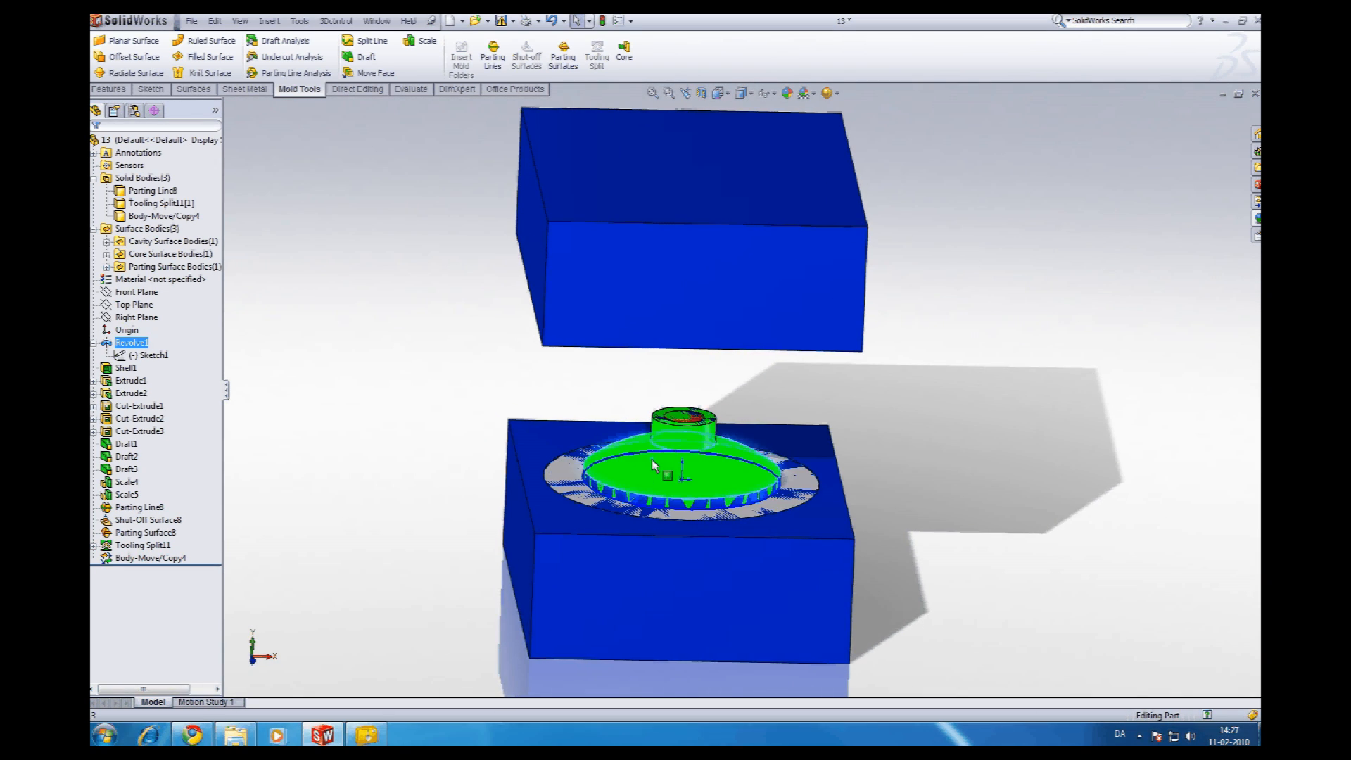
Hide the plastic part and Parting Surface8.
{"action": "right_click", "coordinate": [654, 470]}
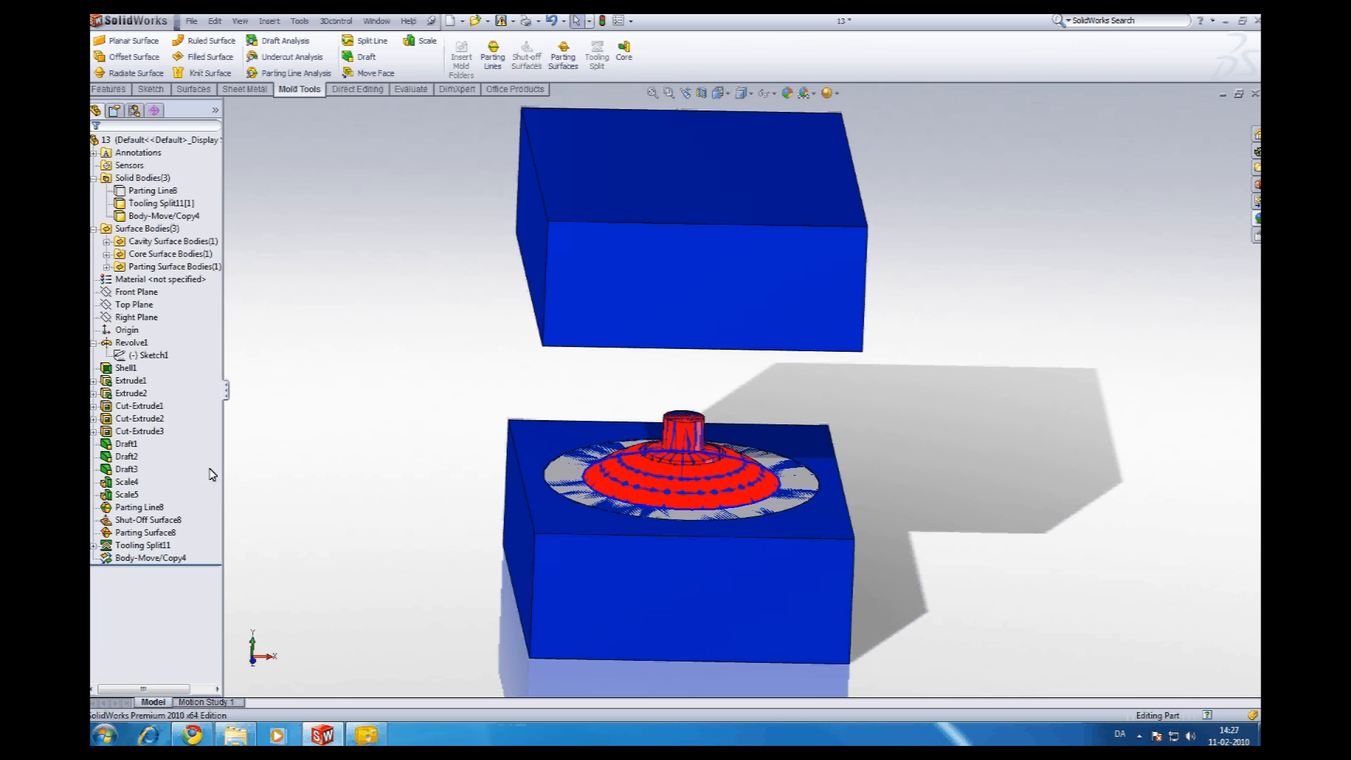
{"action": "left_click", "coordinate": [146, 532]}
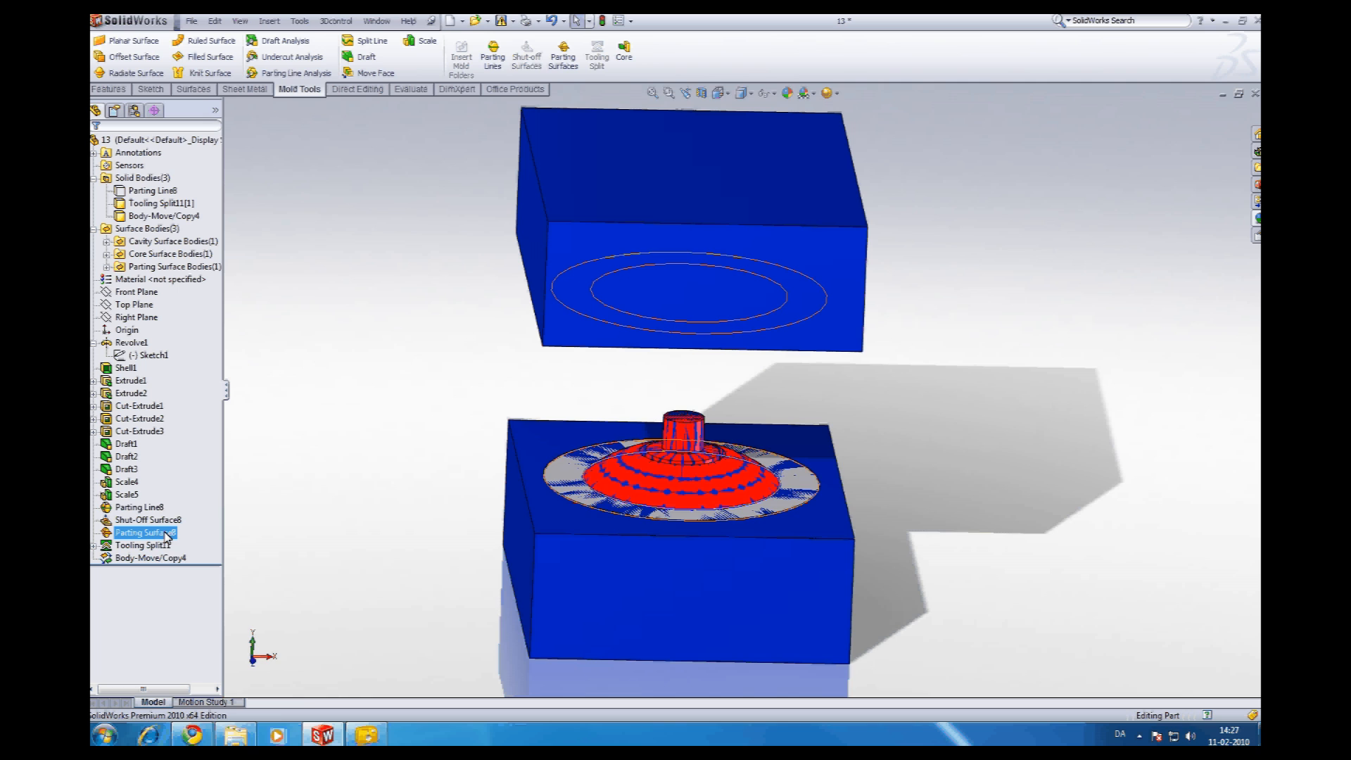
{"action": "left_click", "coordinate": [147, 520]}
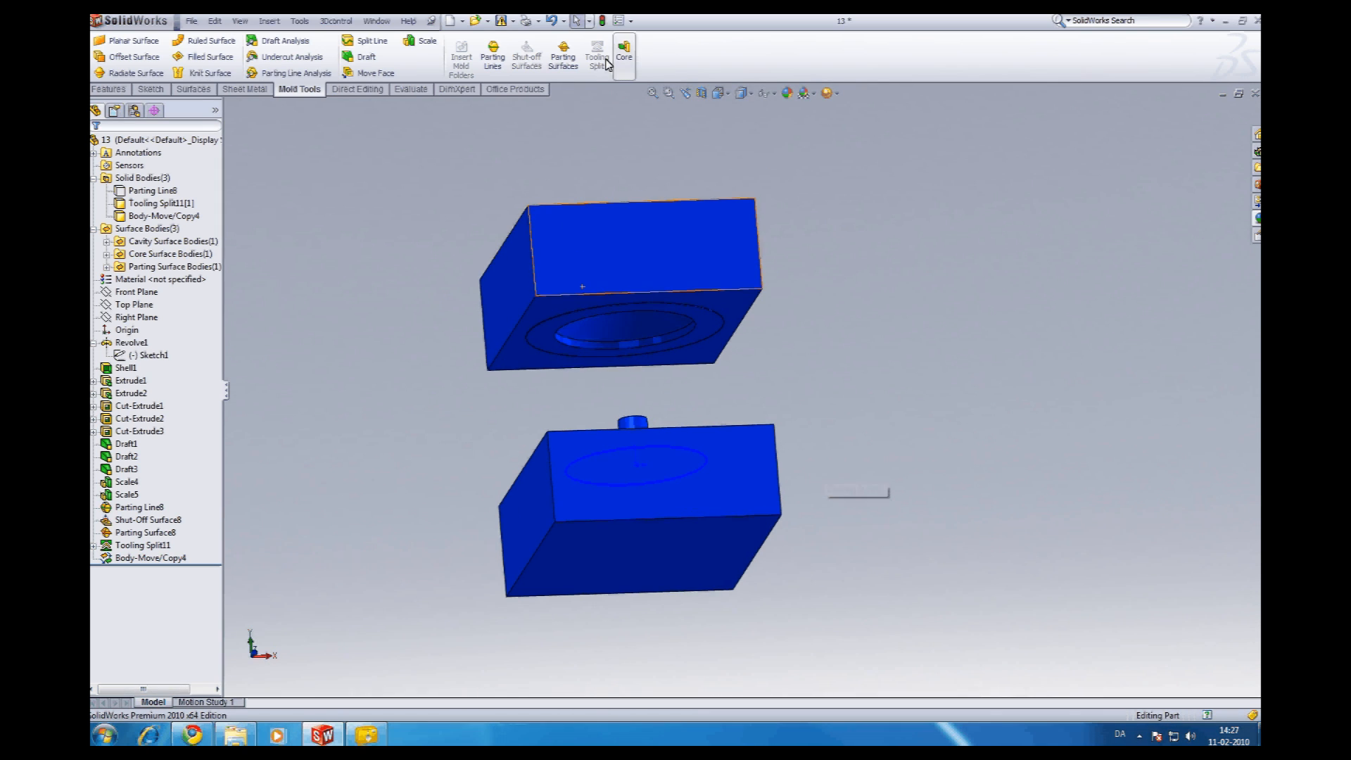
Start Core and sketch a circle on the bottom face, made equal to the boss edge.
{"action": "left_click", "coordinate": [623, 52]}
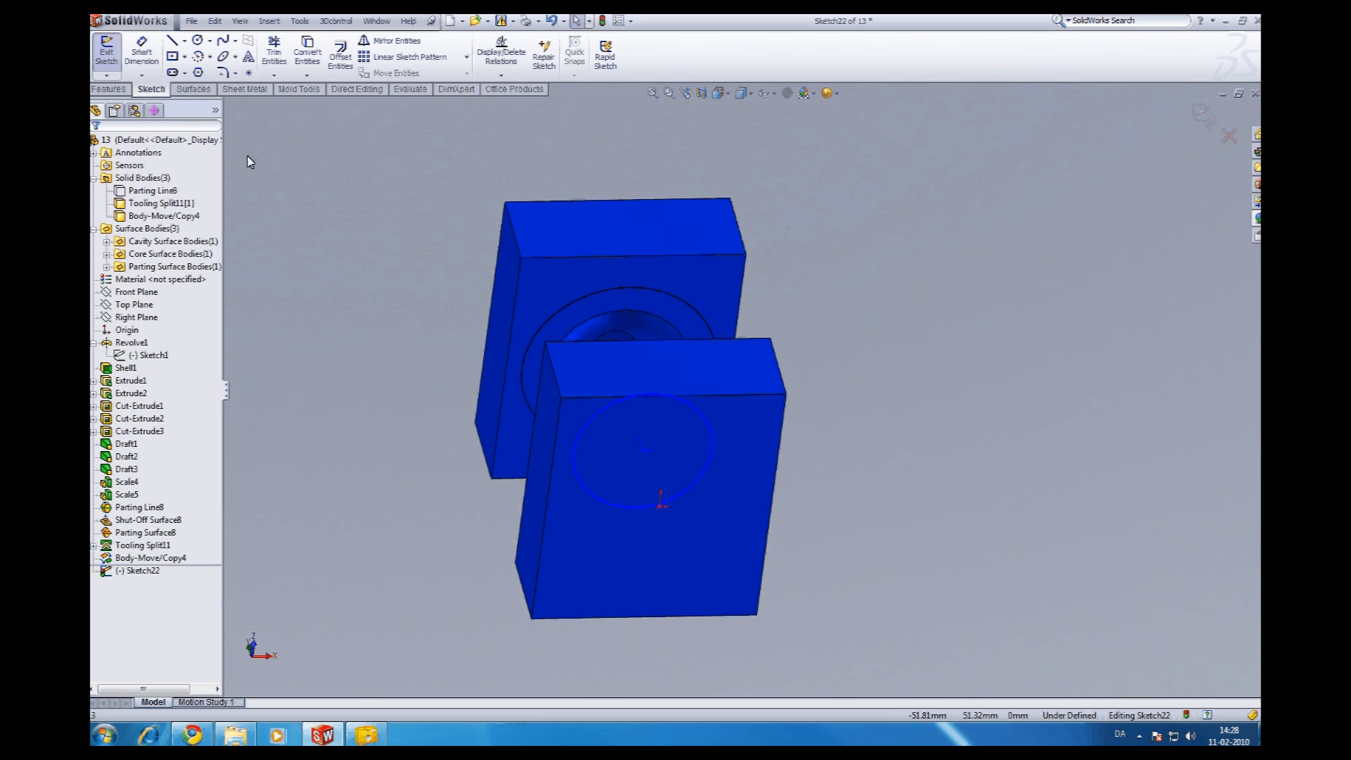
{"action": "left_click", "coordinate": [196, 41]}
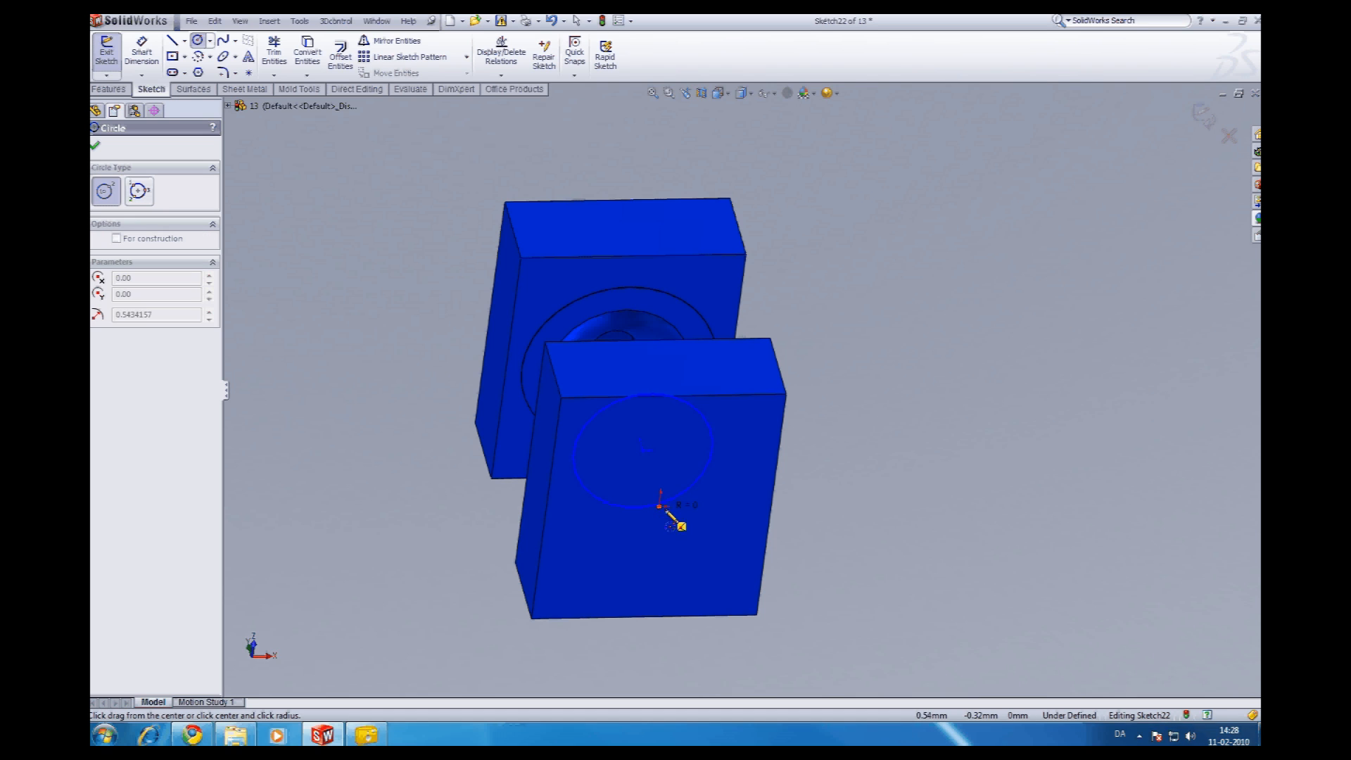
{"action": "left_click_drag", "start_coordinate": [659, 504], "coordinate": [853, 513]}
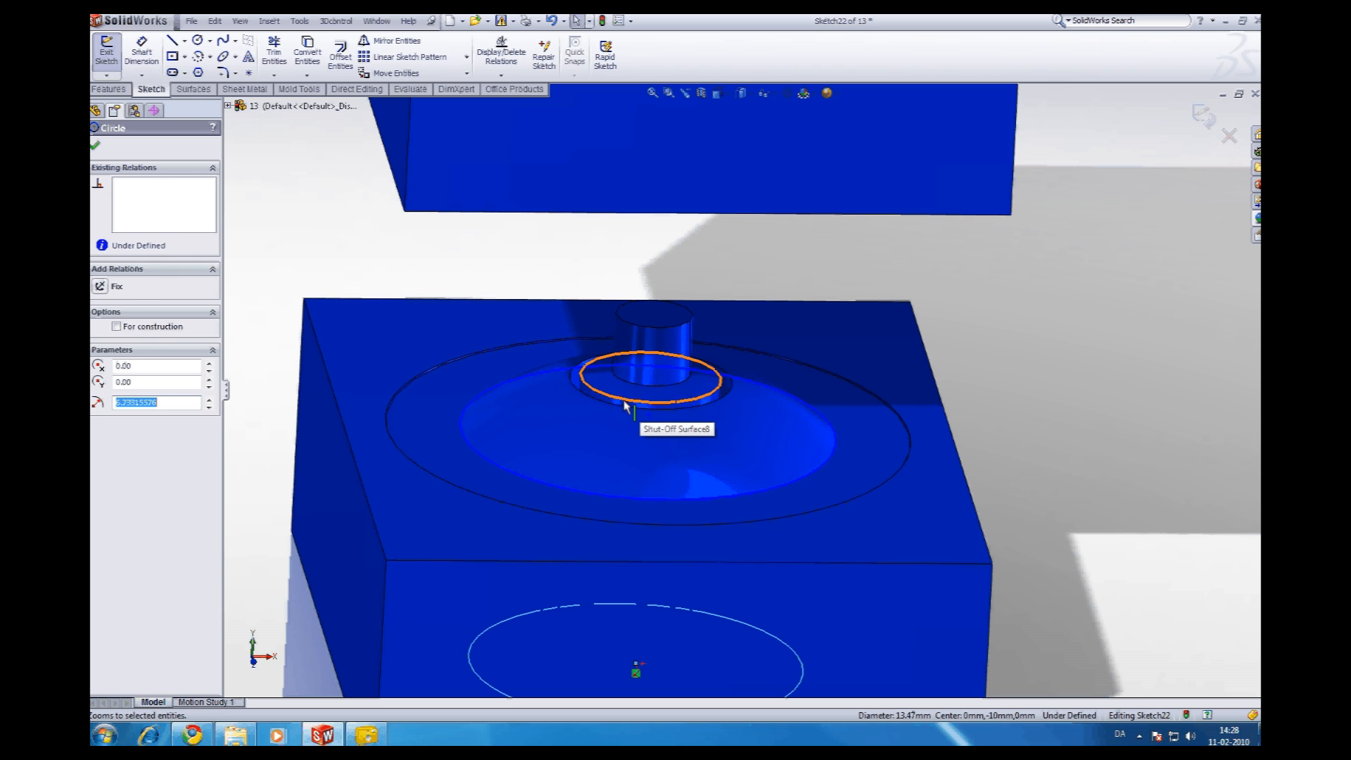
{"action": "left_click", "coordinate": [616, 379]}
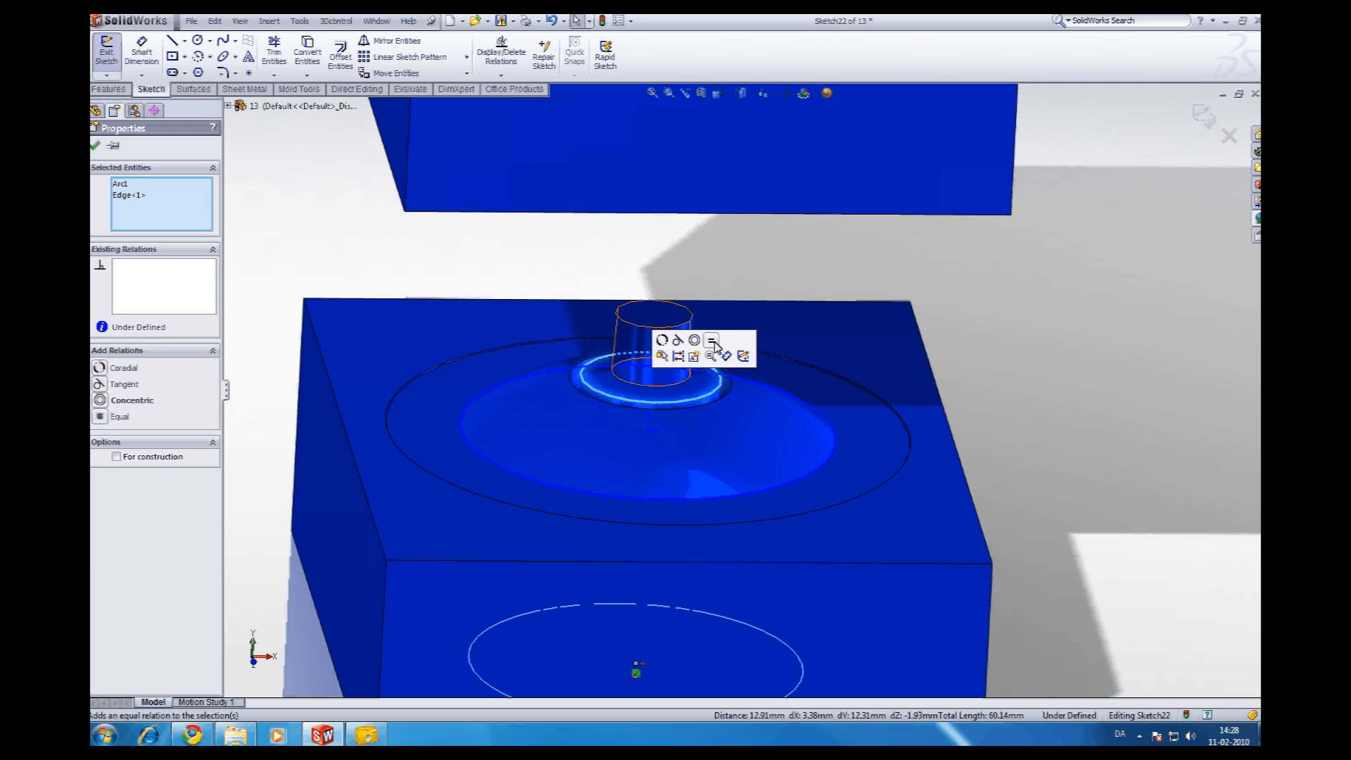
{"action": "left_click", "coordinate": [711, 342]}
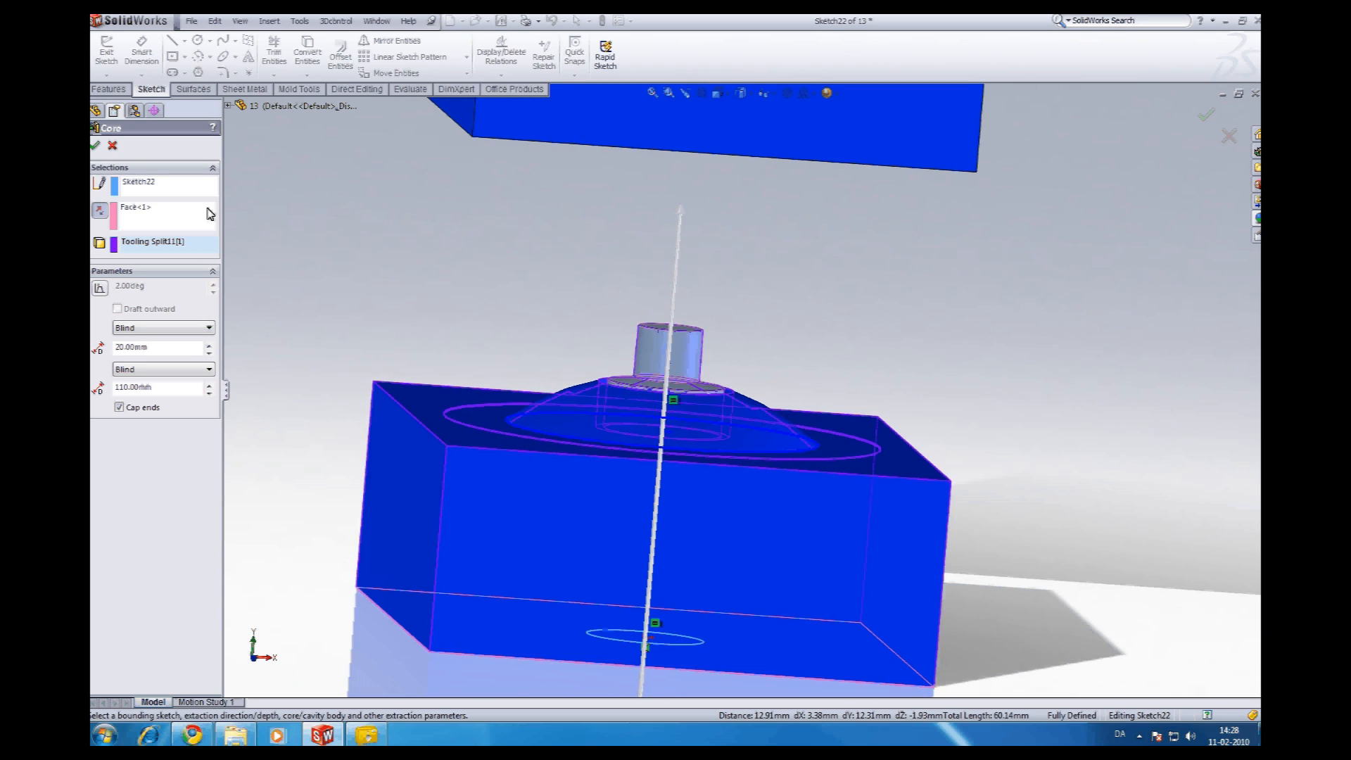
Confirm the core extraction with Blind depths 20 mm and 110 mm and capped ends.
{"action": "left_click", "coordinate": [96, 145]}
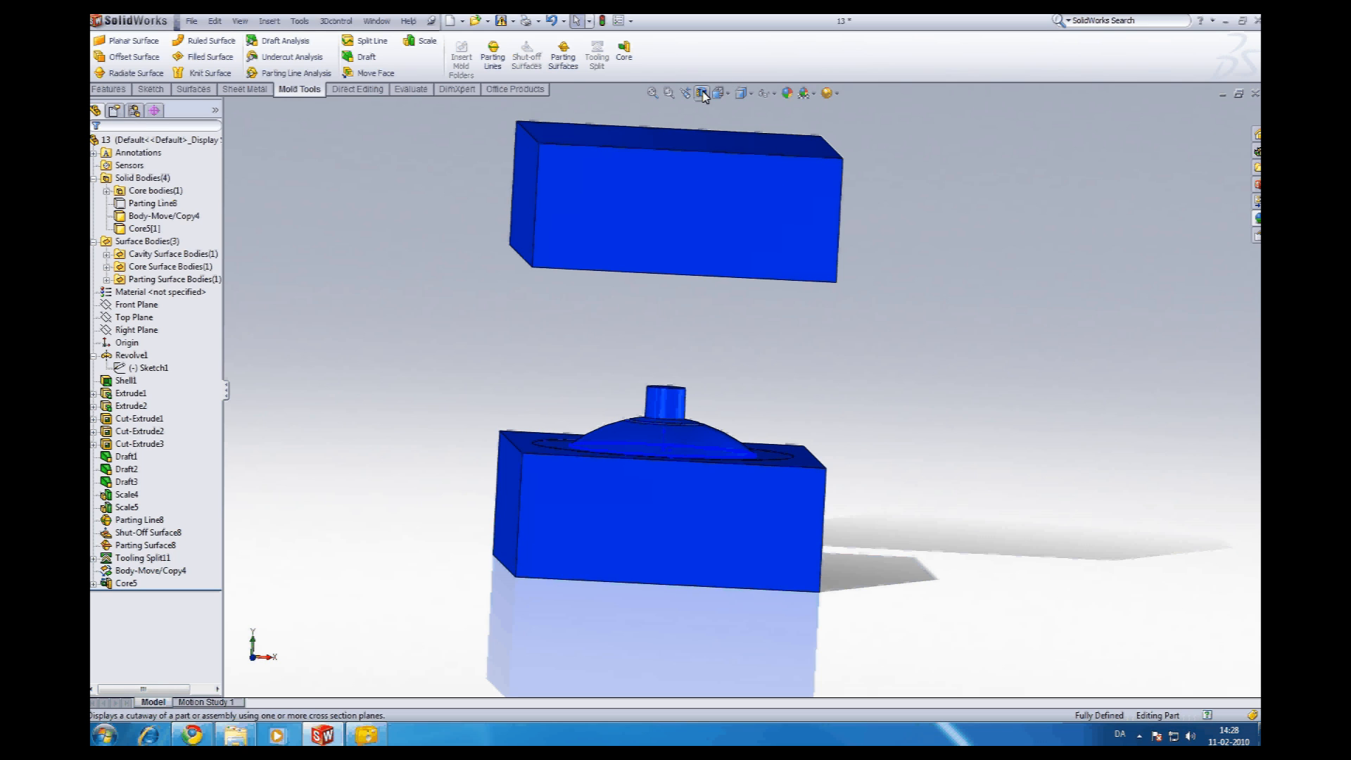
Open the Appearances task pane to show the Plastic appearance library.
{"action": "left_click", "coordinate": [701, 92]}
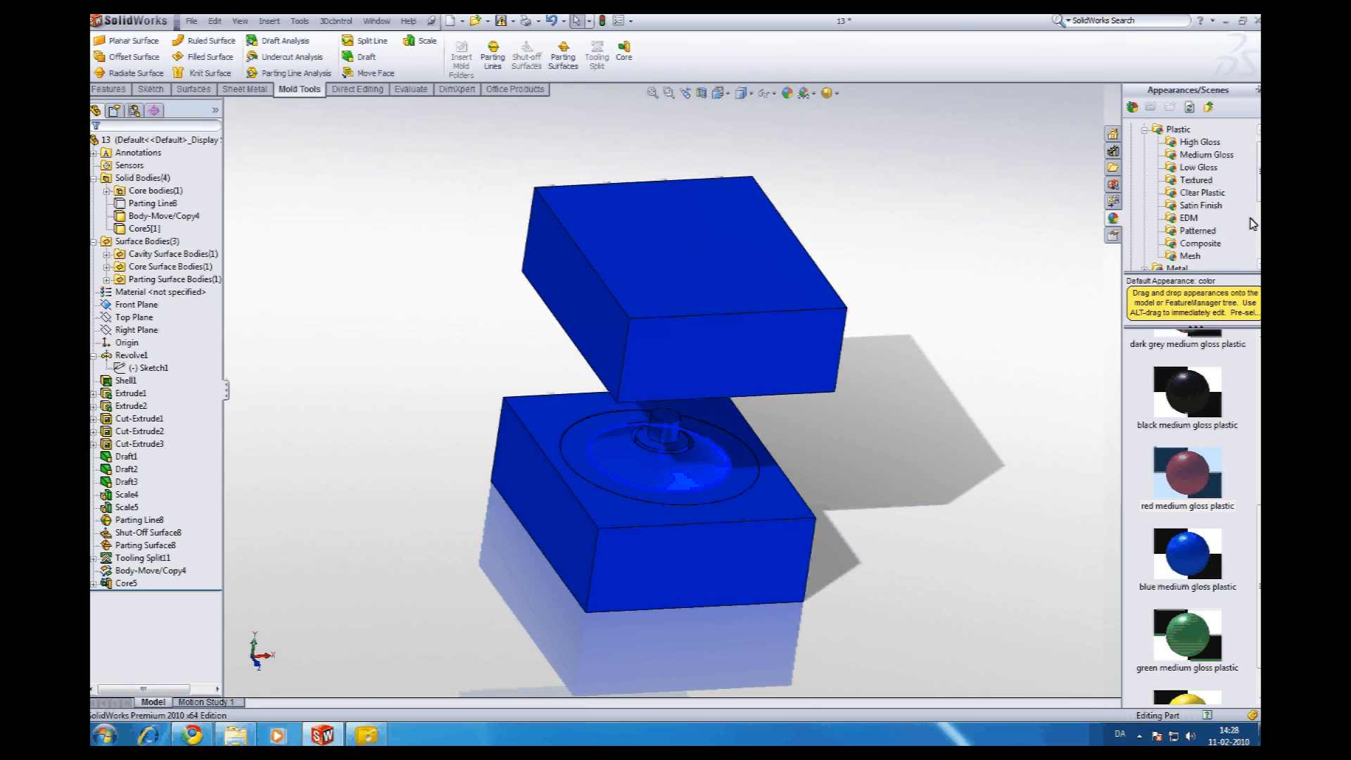
Apply red medium gloss plastic to the core and preview a Front Plane section view.
{"action": "left_click", "coordinate": [162, 216]}
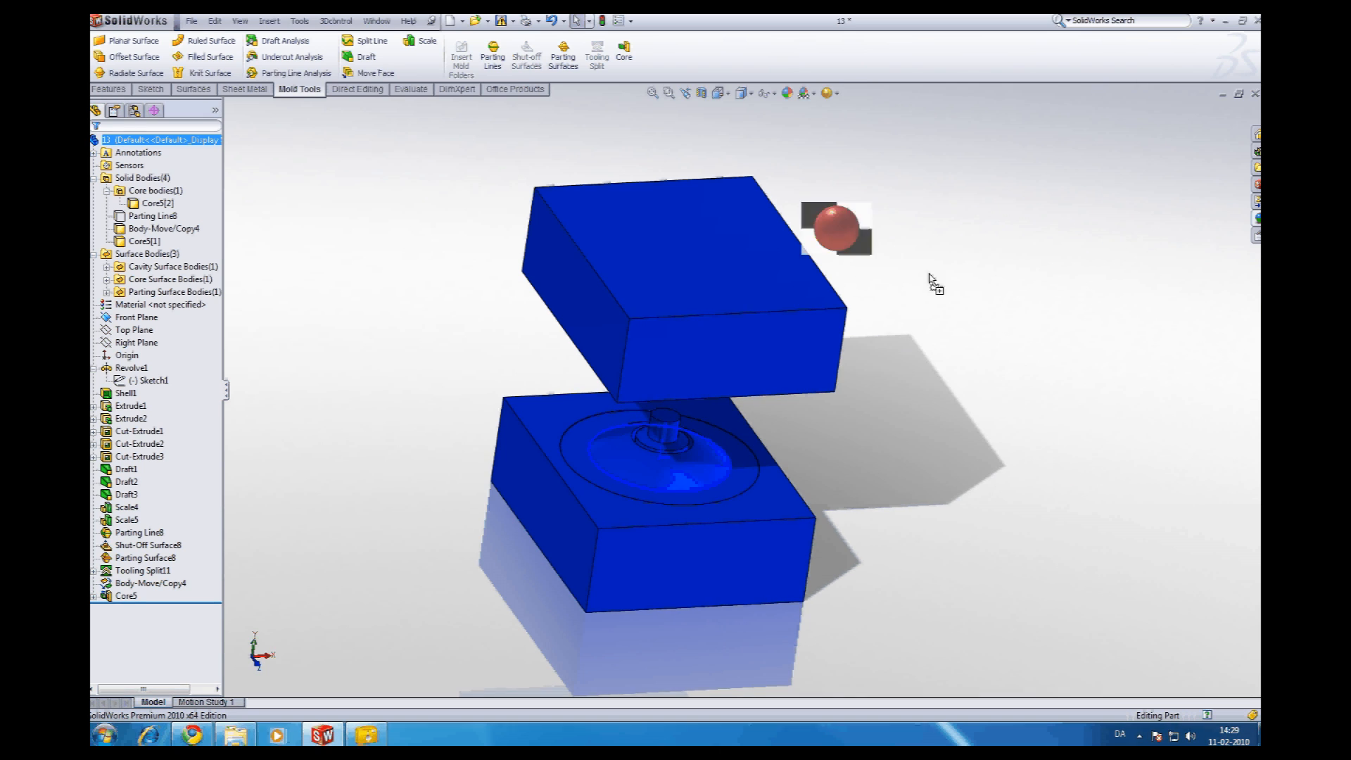
{"action": "left_click", "coordinate": [149, 203]}
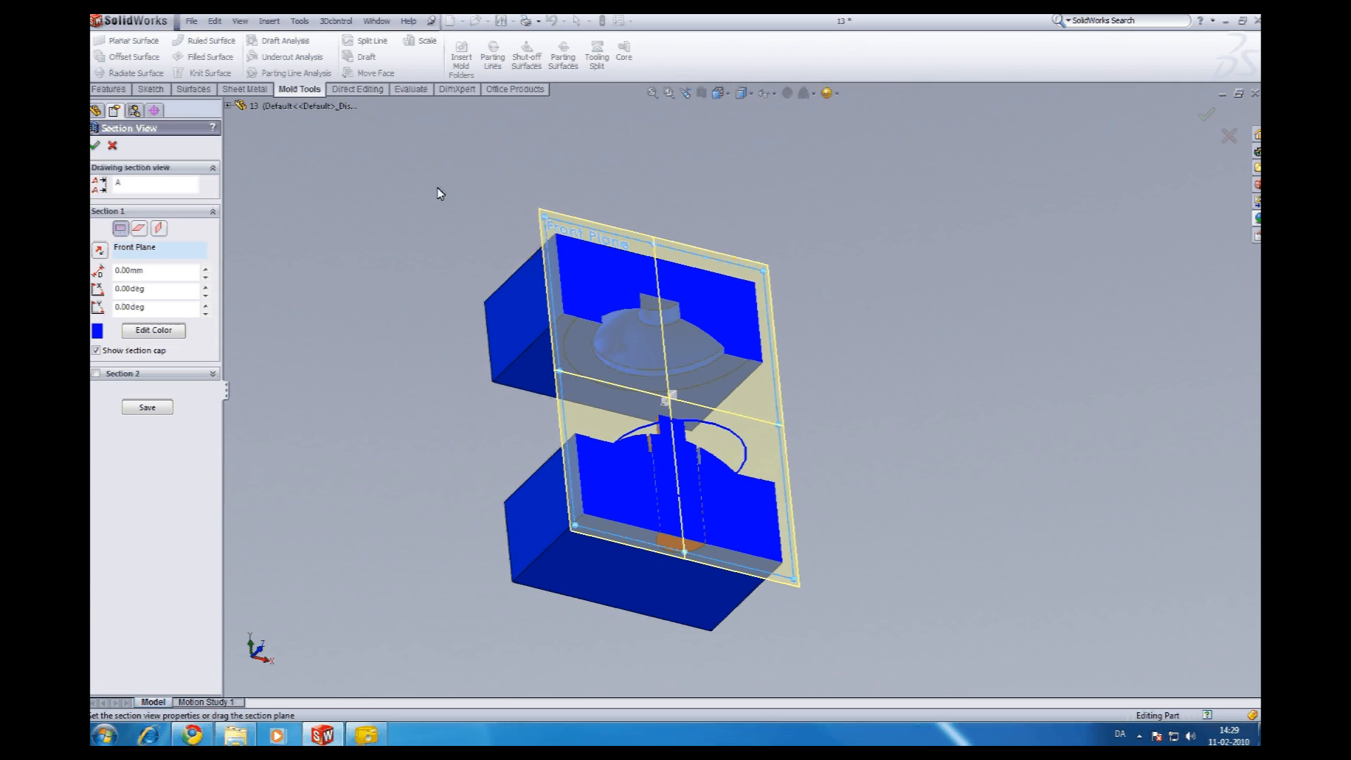
Confirm the front-plane section, then delete Body-Move/Copy4 to close the mold.
{"action": "left_click", "coordinate": [95, 145]}
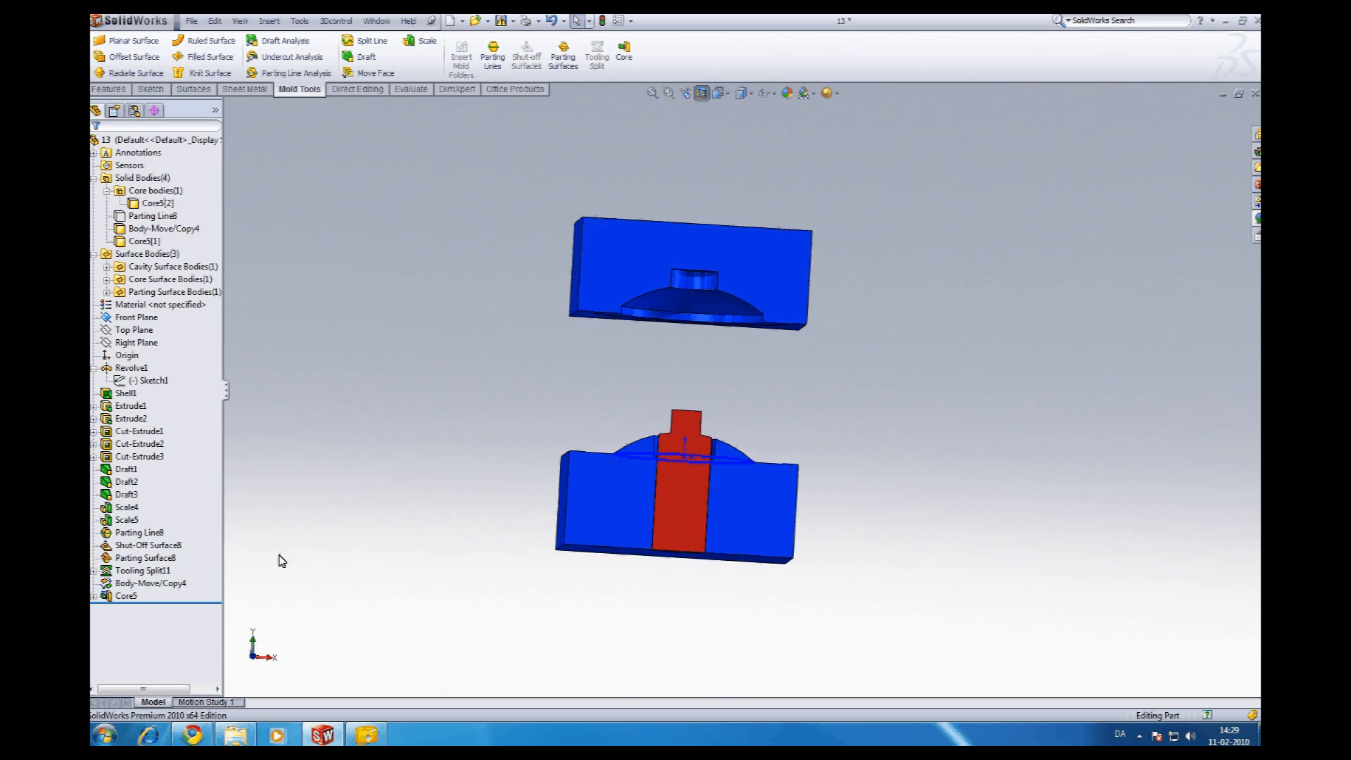
{"action": "left_click", "coordinate": [150, 583]}
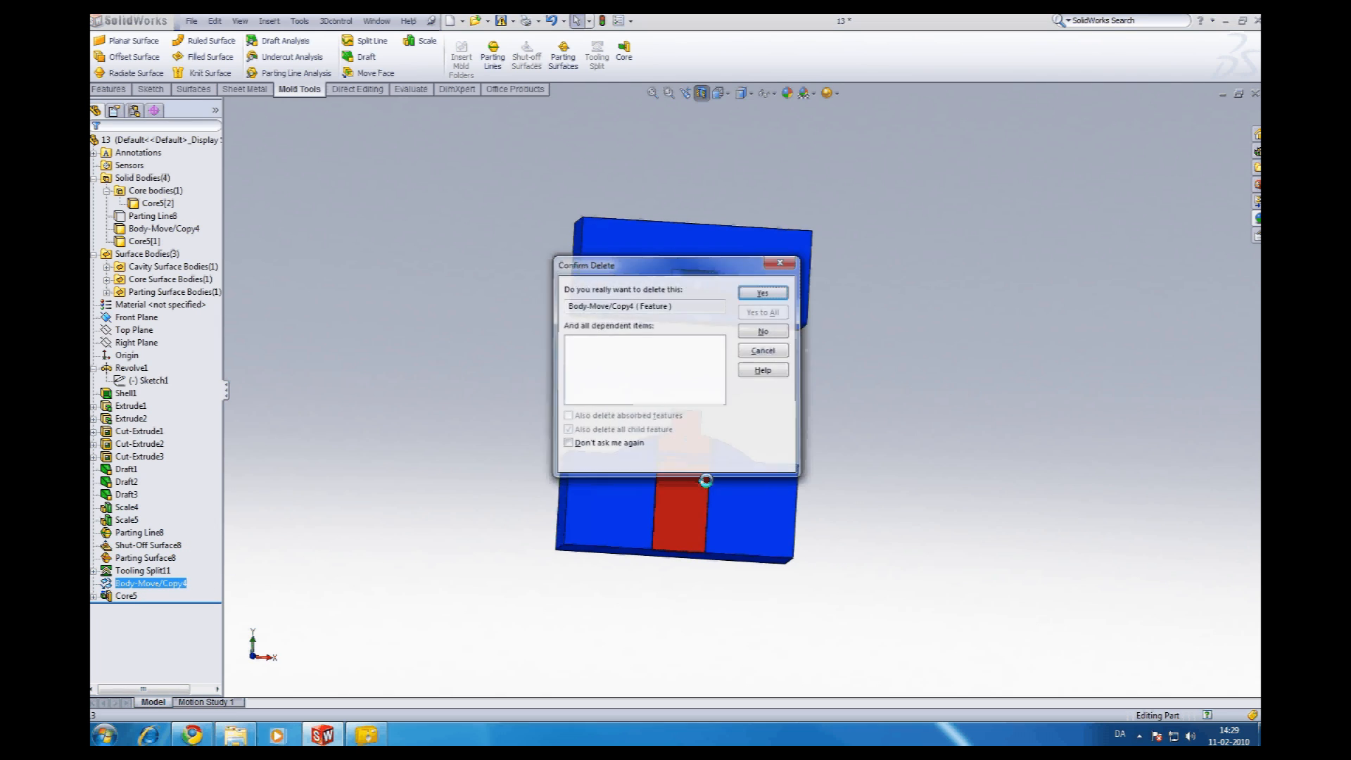
{"action": "left_click", "coordinate": [761, 292]}
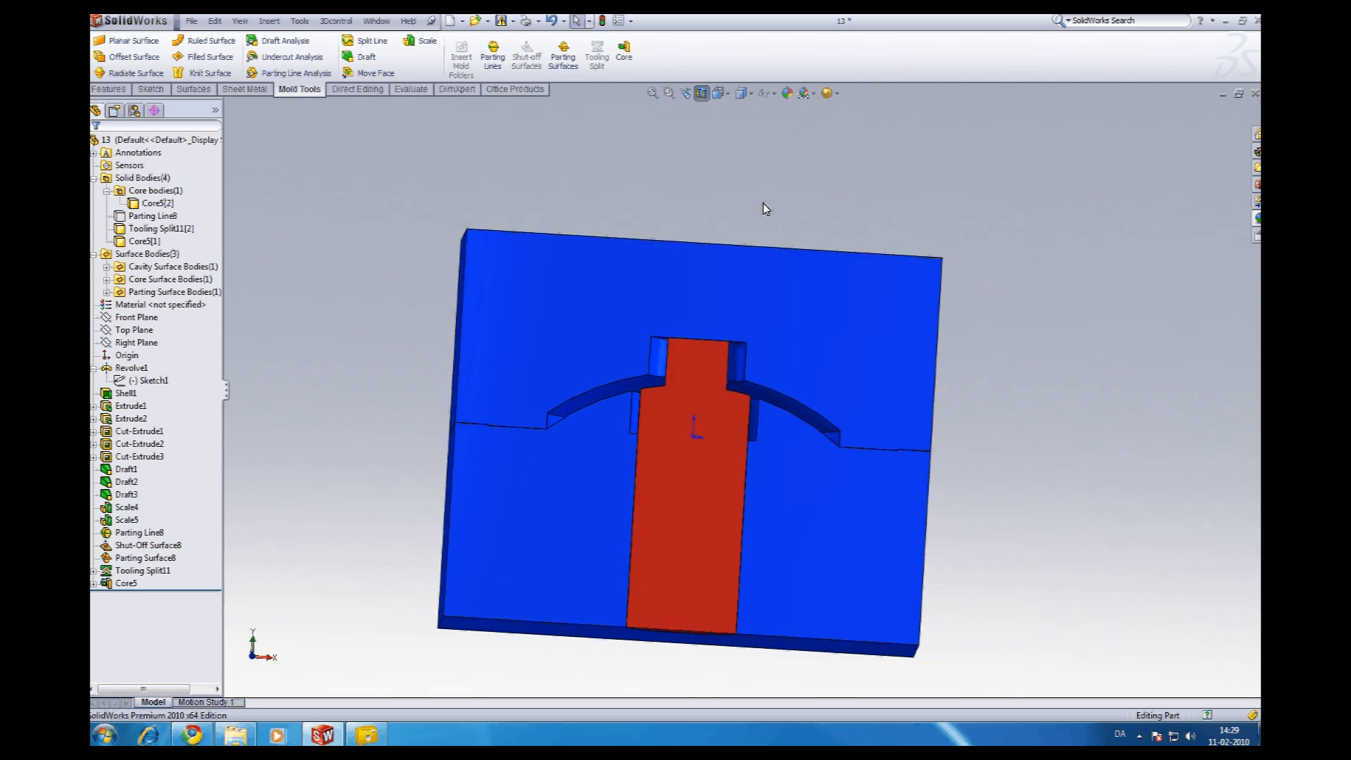